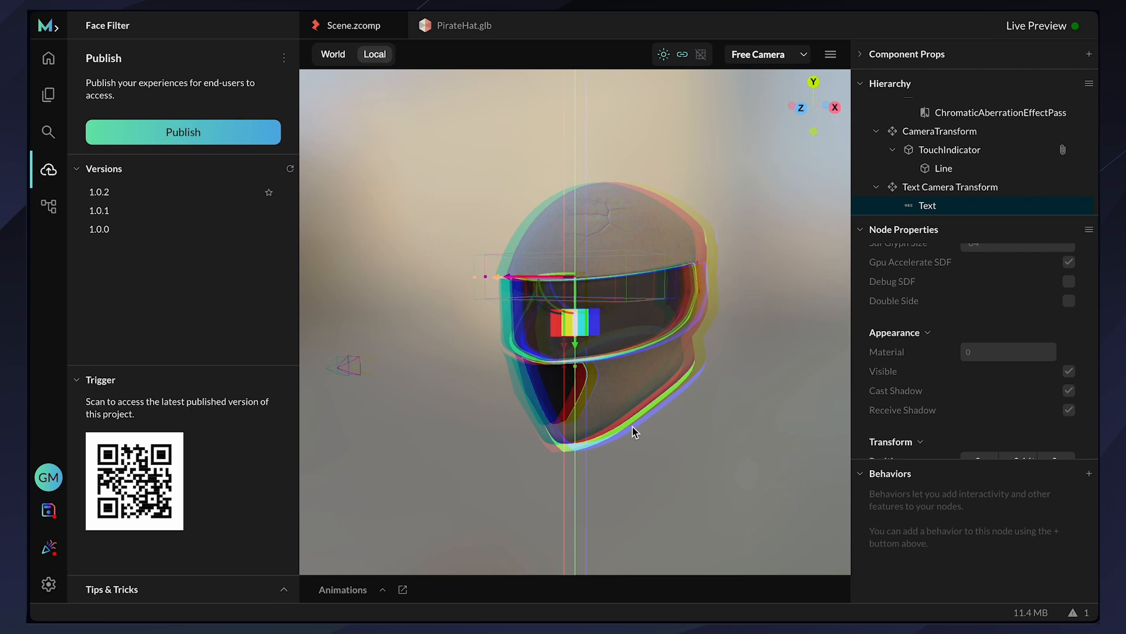
{"action": "mouse_move", "coordinate": [600, 301]}
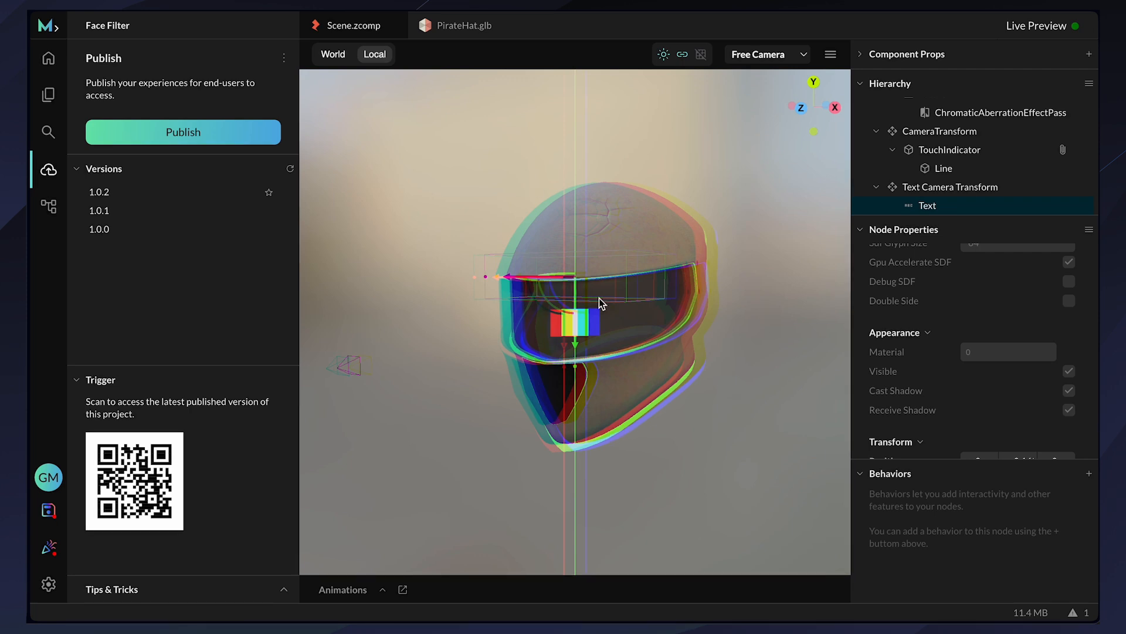
- Leave the Mattercraft editor via the Project sidebar and open the Face Filter project page on ZapWorks
{"action": "left_click", "coordinate": [48, 59]}
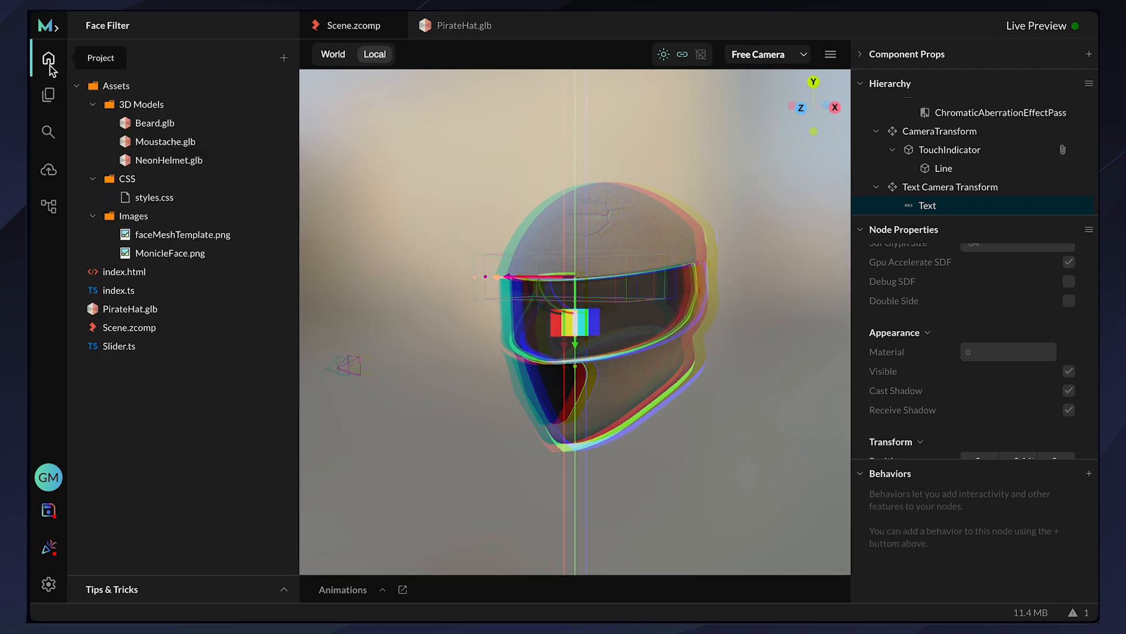
{"action": "left_click", "coordinate": [127, 178]}
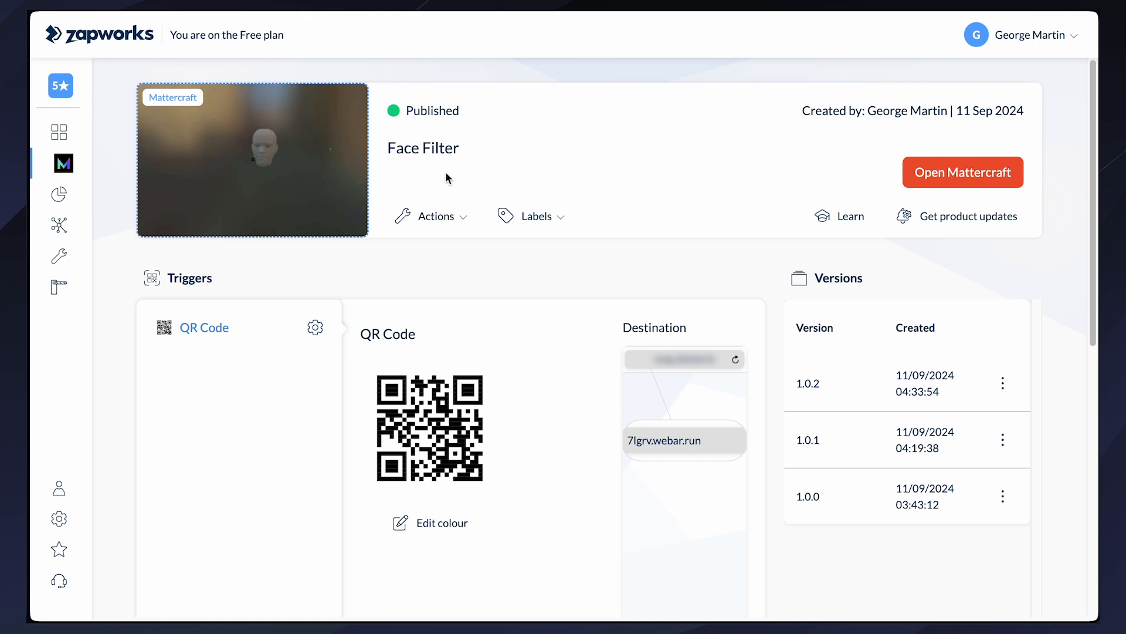
{"action": "mouse_move", "coordinate": [568, 260]}
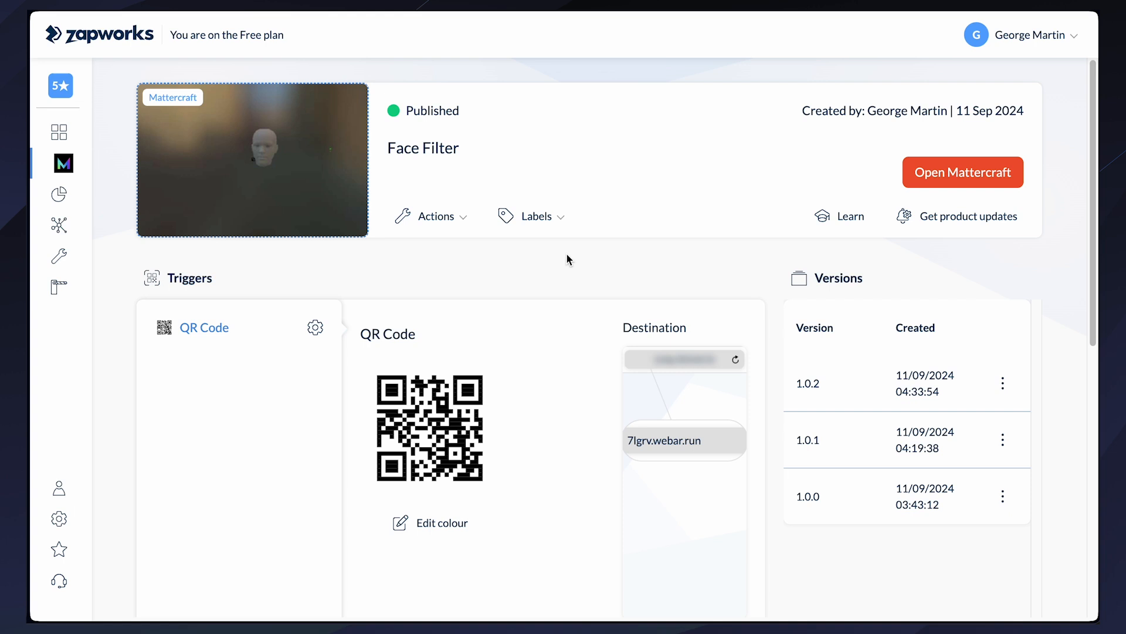
- Scroll down to the Face Filter project's Triggers section and start a new trigger
{"action": "scroll", "scroll_direction": "down", "scroll_amount": 3}
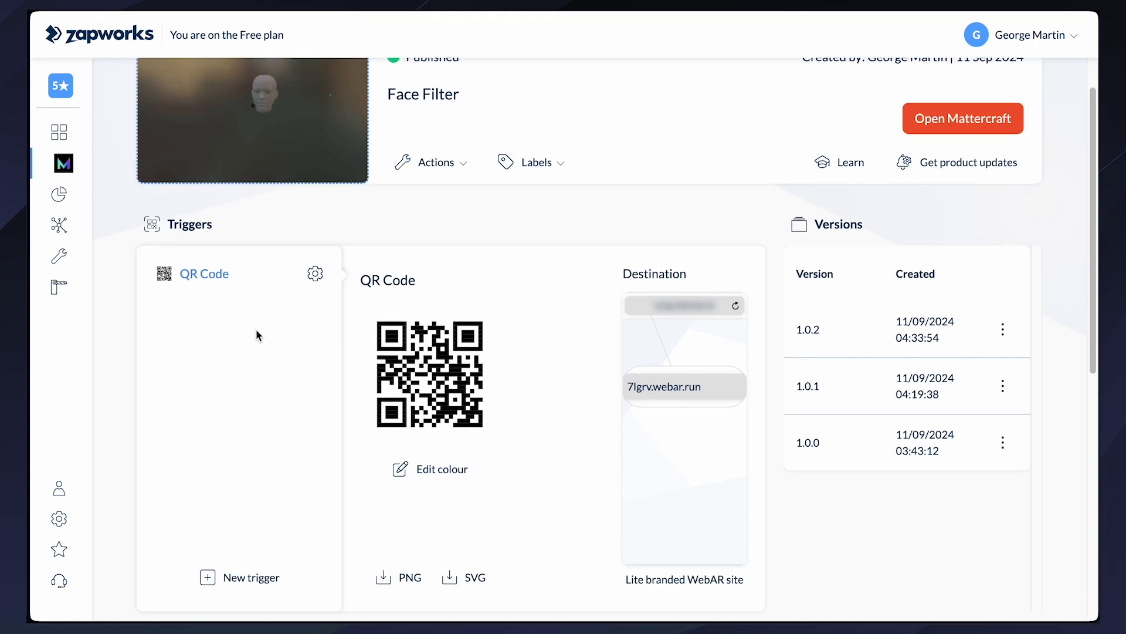
{"action": "scroll", "scroll_direction": "down", "scroll_amount": 3}
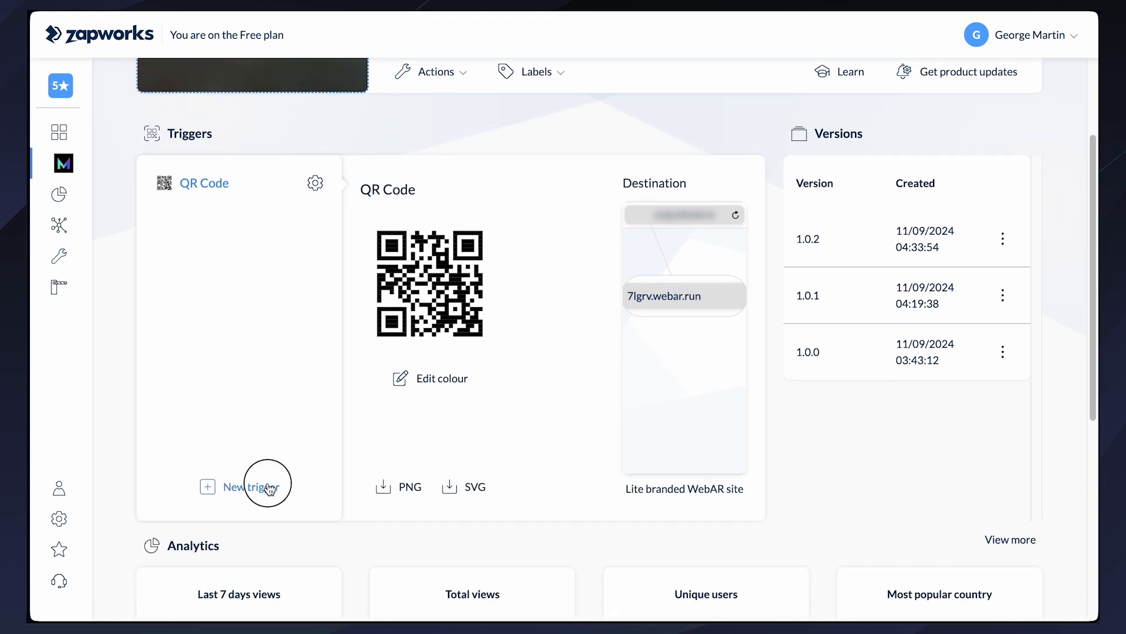
{"action": "left_click", "coordinate": [250, 486]}
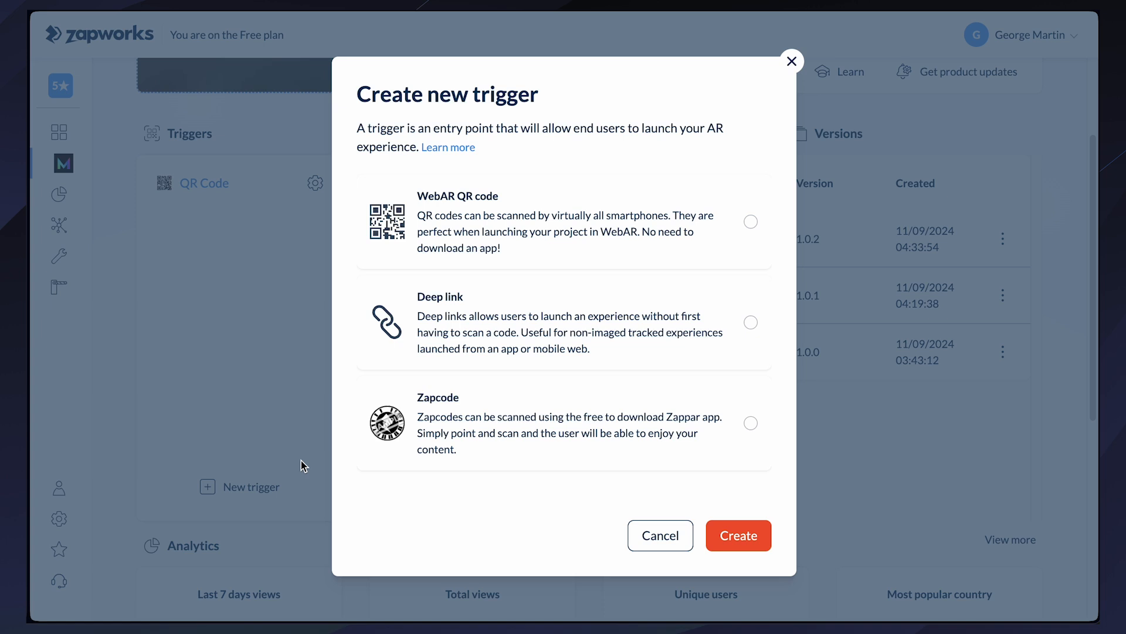
{"action": "mouse_move", "coordinate": [467, 417]}
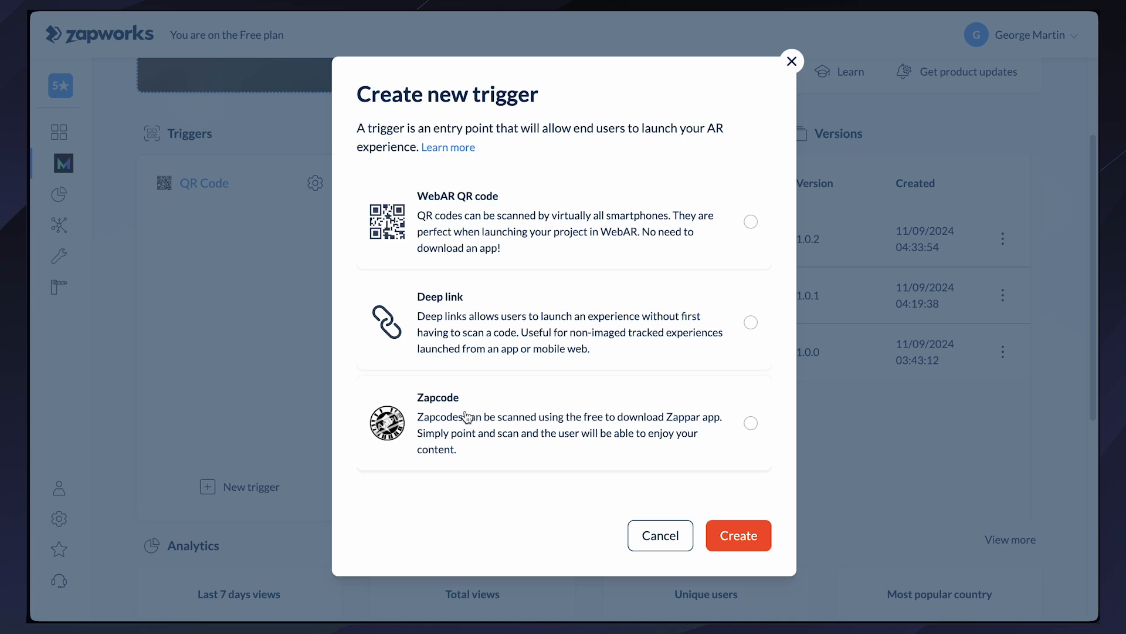
- Create a Deep Link trigger beside the QR Code and copy its webxr.run link
{"action": "left_click", "coordinate": [751, 322]}
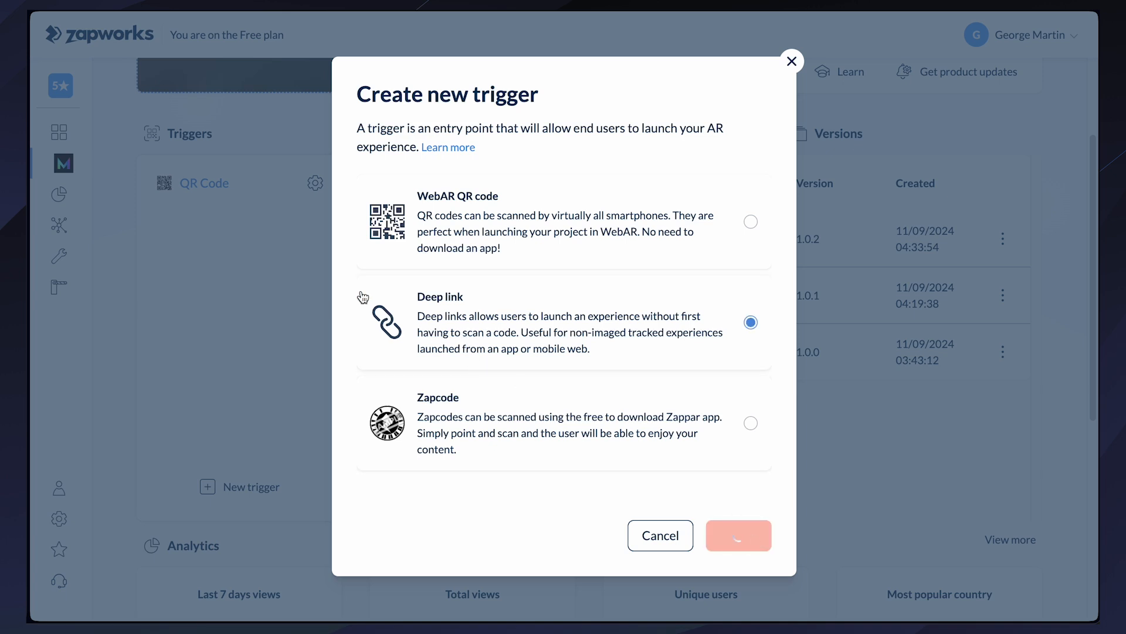
{"action": "left_click", "coordinate": [738, 535]}
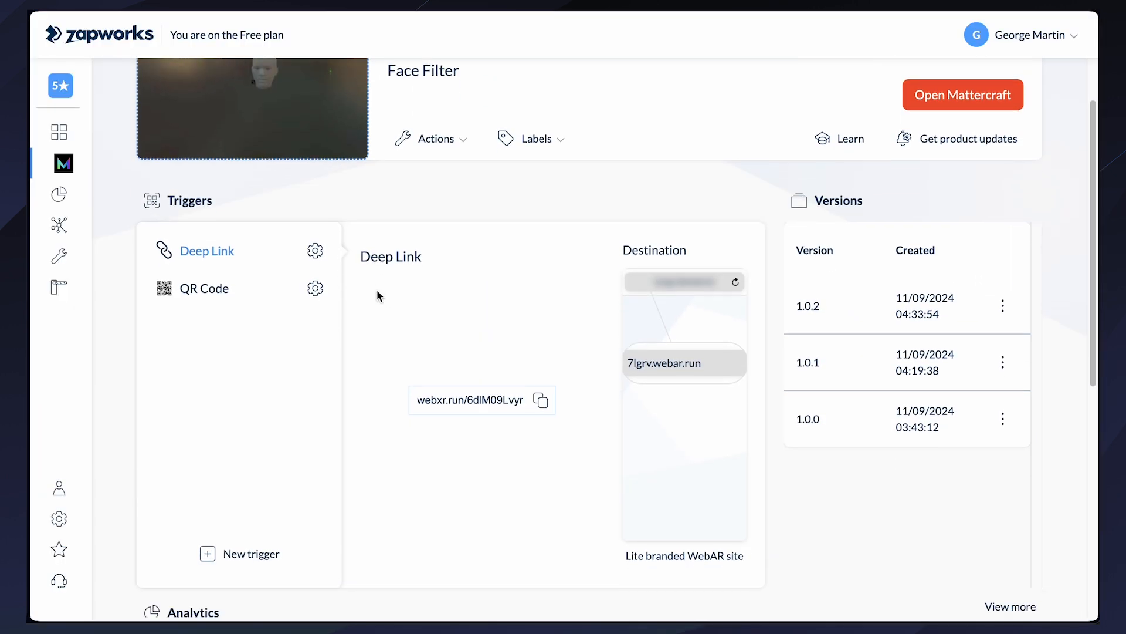
{"action": "left_click", "coordinate": [538, 400]}
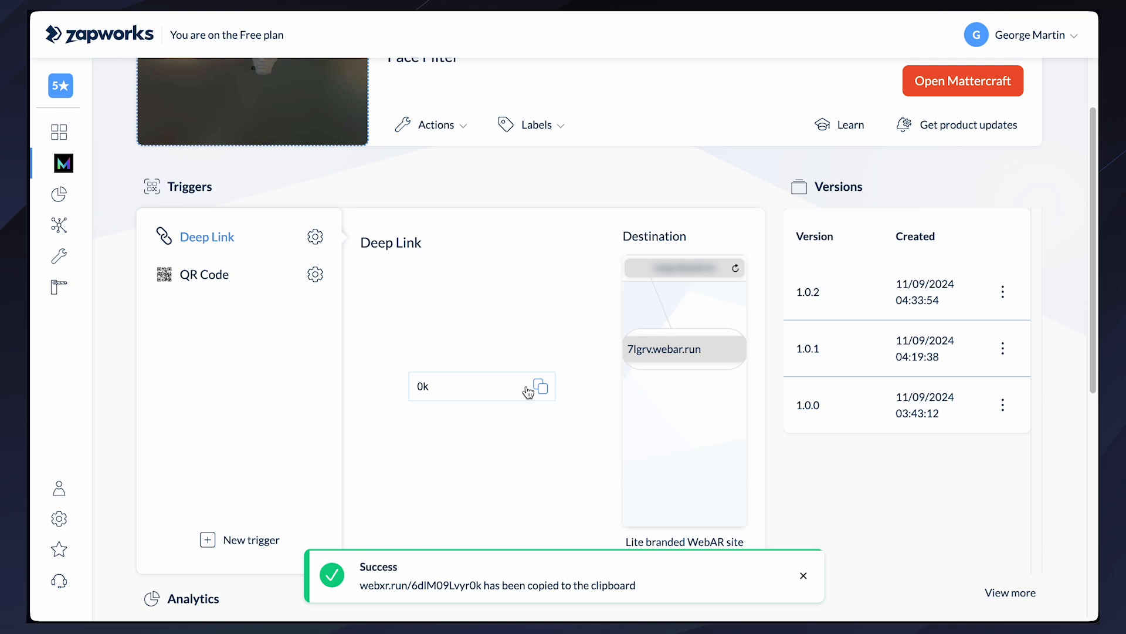
{"action": "left_click", "coordinate": [205, 275]}
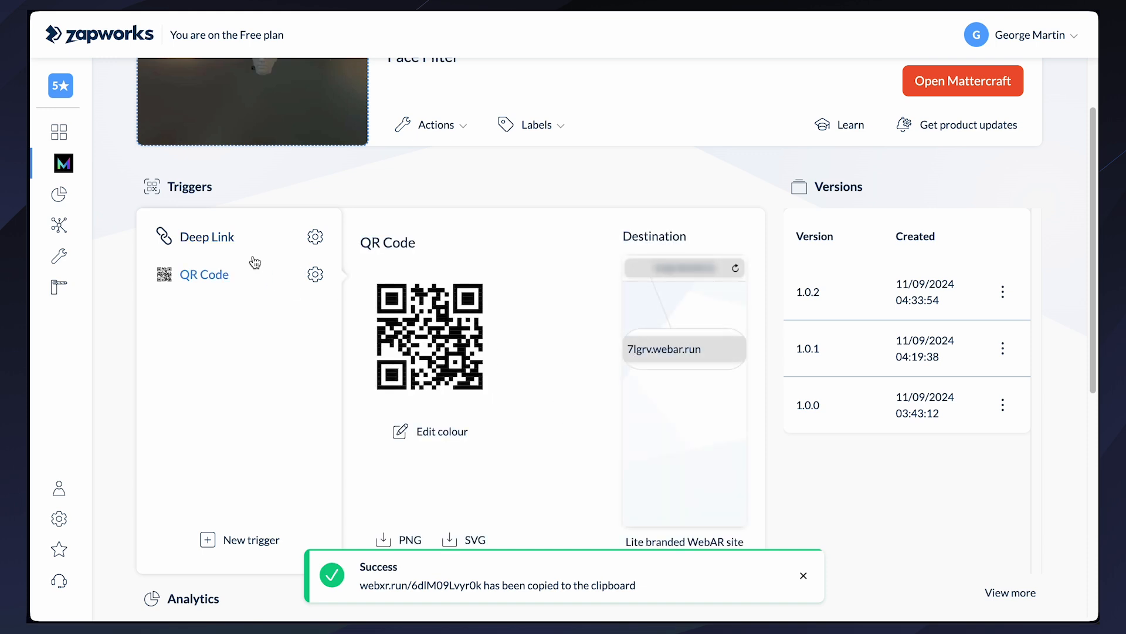
{"action": "left_click", "coordinate": [209, 236]}
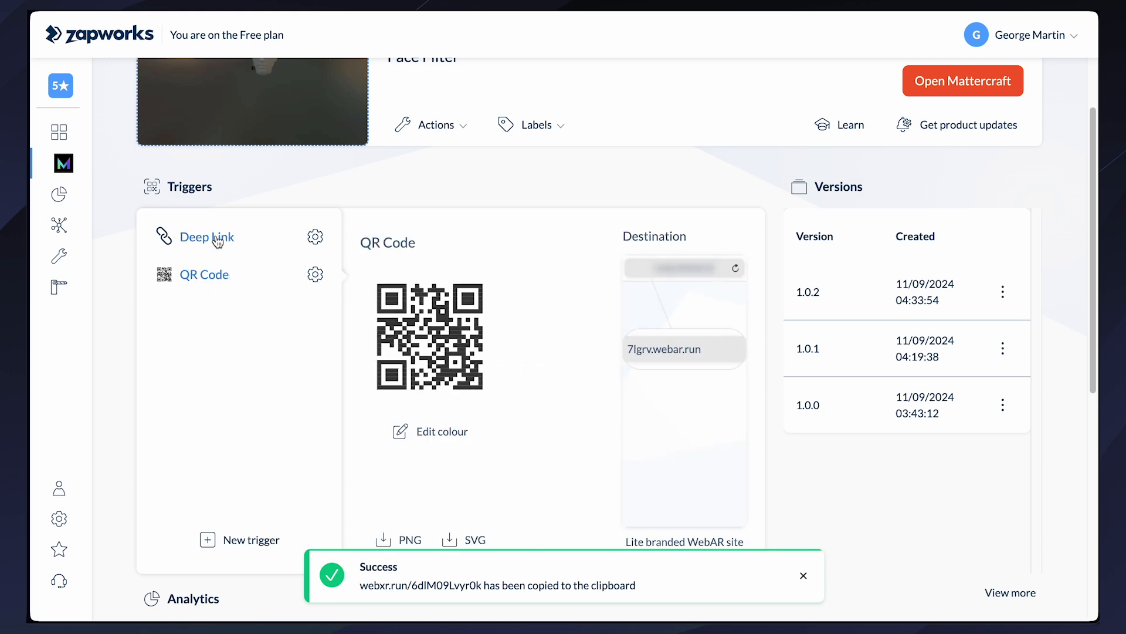
{"action": "left_click", "coordinate": [207, 237]}
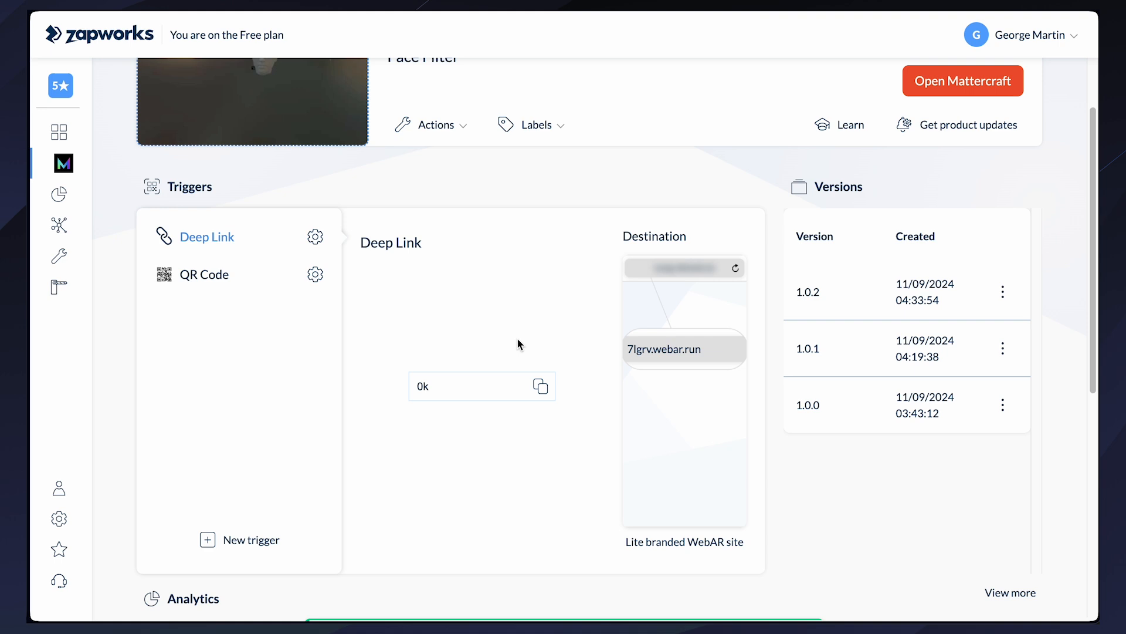
{"action": "left_click", "coordinate": [540, 386]}
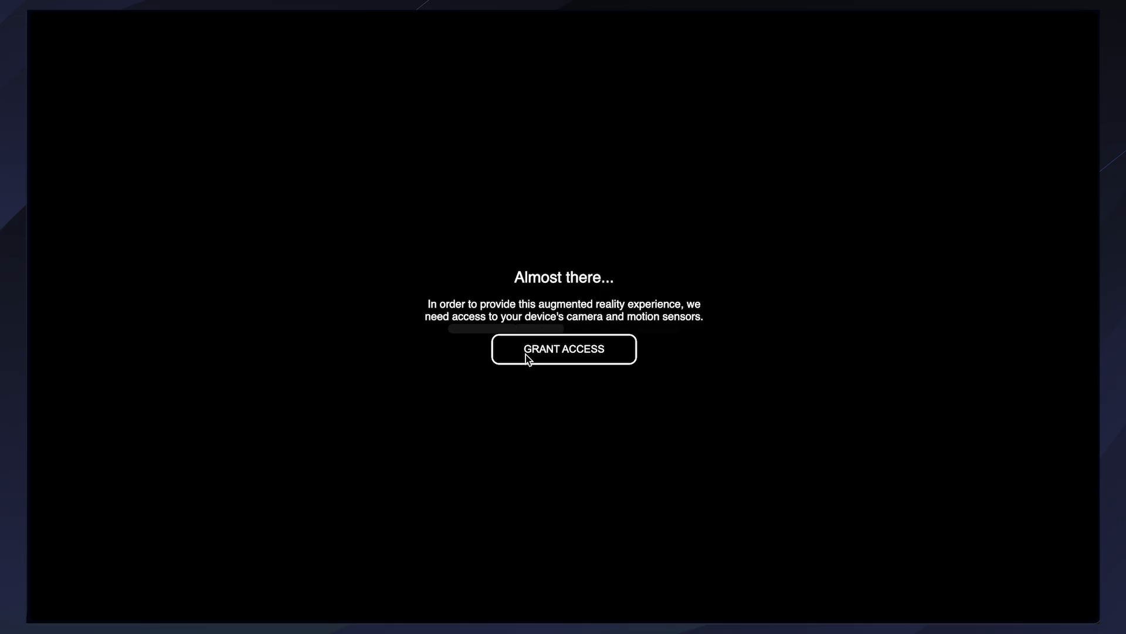
{"action": "mouse_move", "coordinate": [349, 142]}
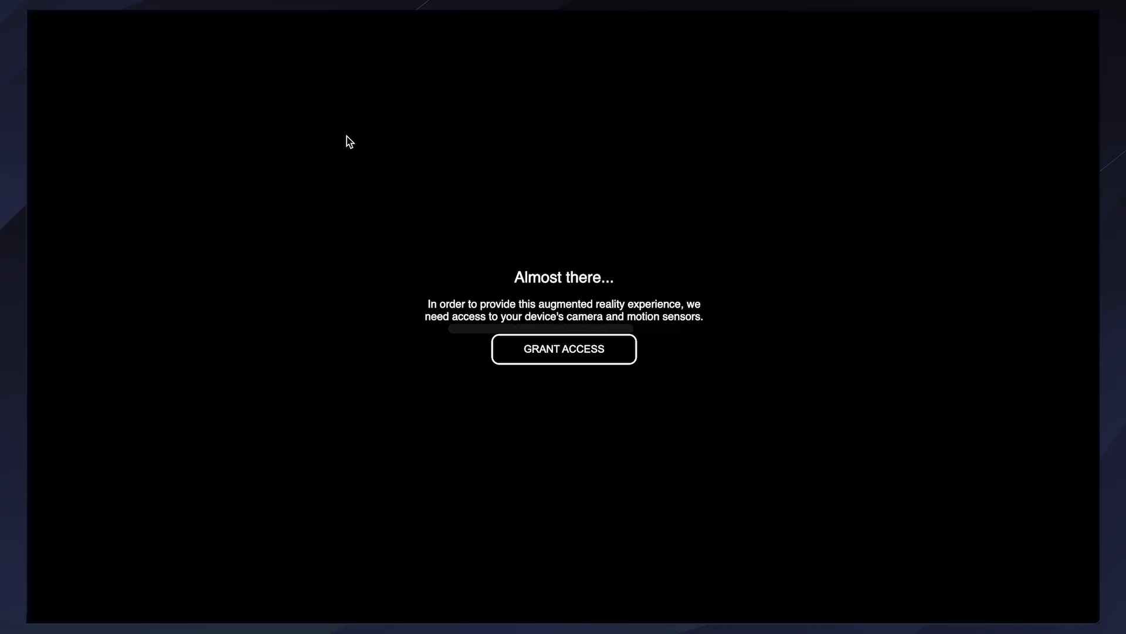
{"action": "left_click", "coordinate": [563, 349]}
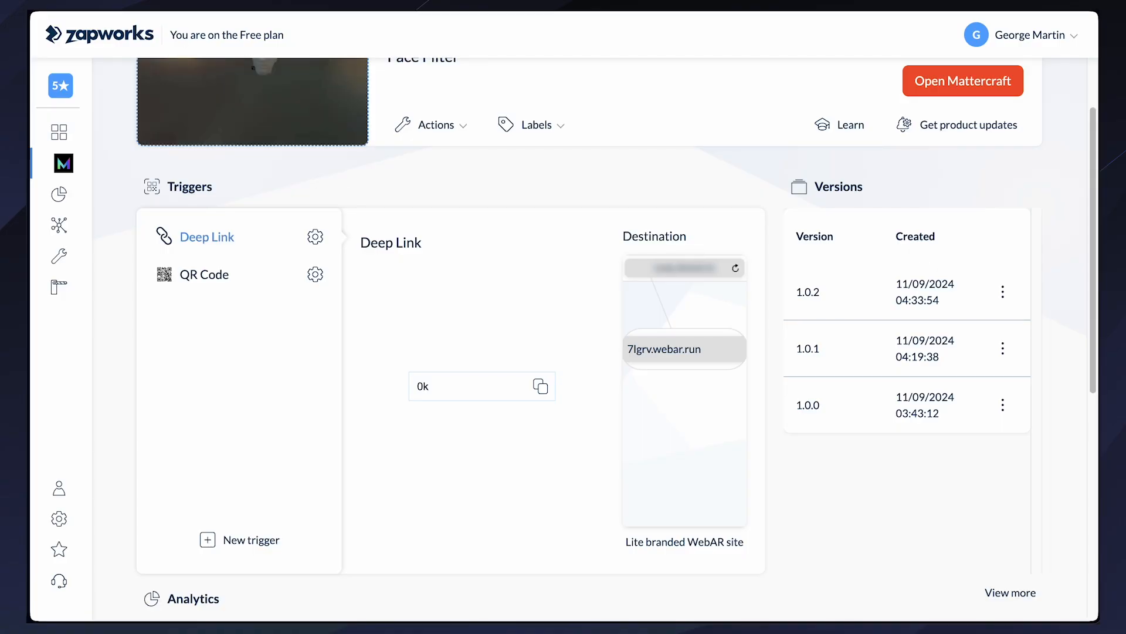
{"action": "scroll", "scroll_direction": "down", "scroll_amount": 3}
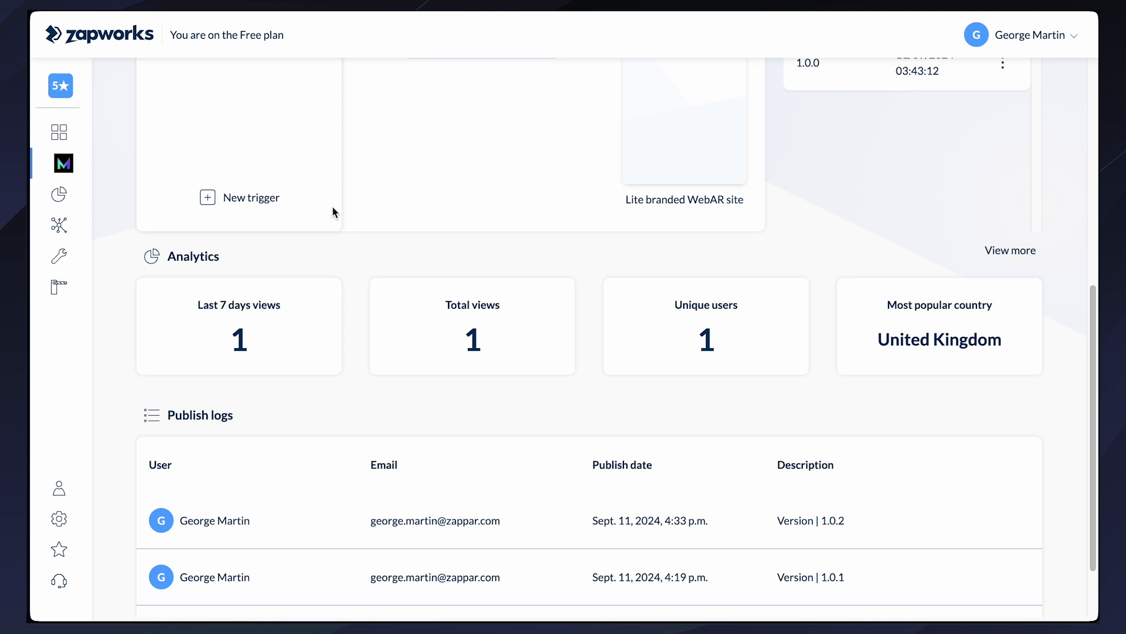
{"action": "scroll", "scroll_direction": "down", "scroll_amount": 3}
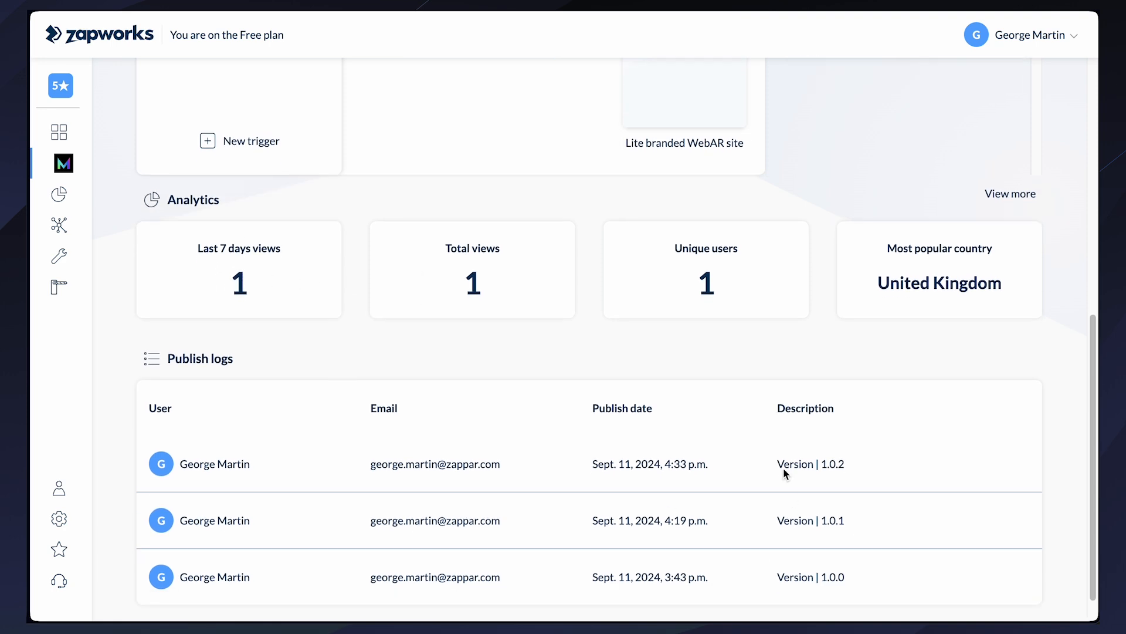
{"action": "scroll", "scroll_direction": "up", "scroll_amount": 3}
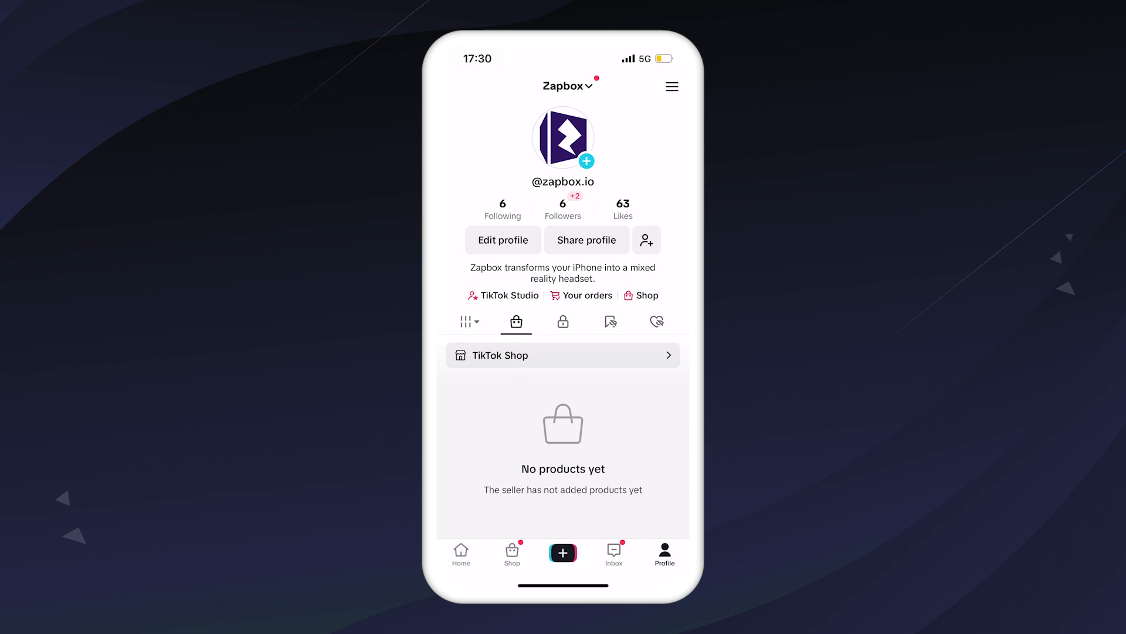
- Save the deep link as the TikTok profile website and open it from the bio
{"action": "left_click", "coordinate": [502, 240]}
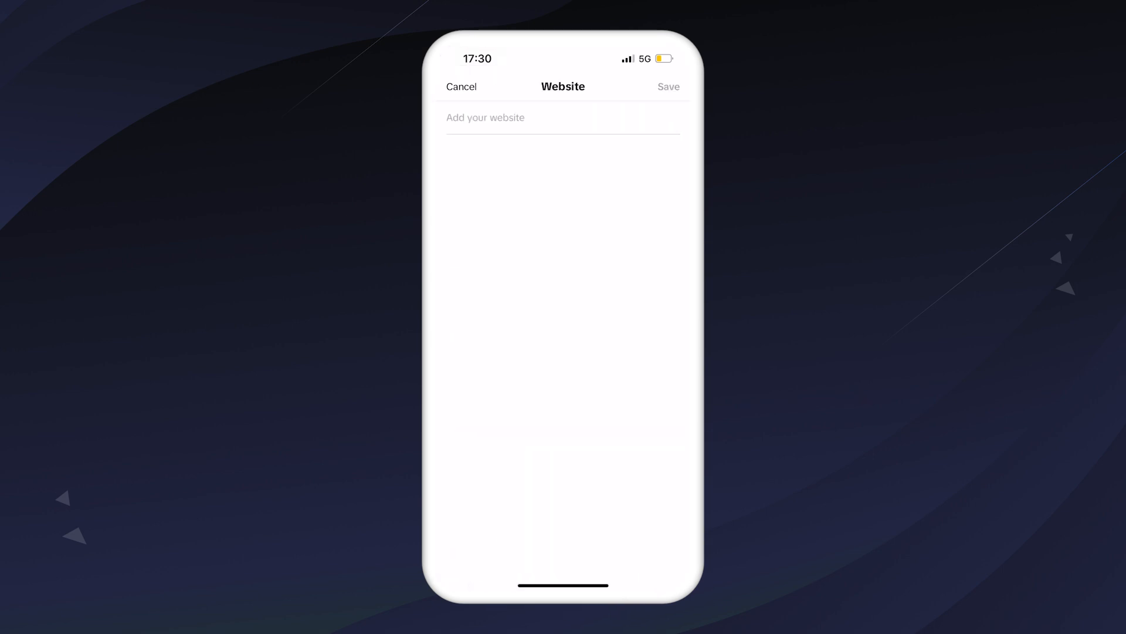
{"action": "left_click", "coordinate": [563, 117]}
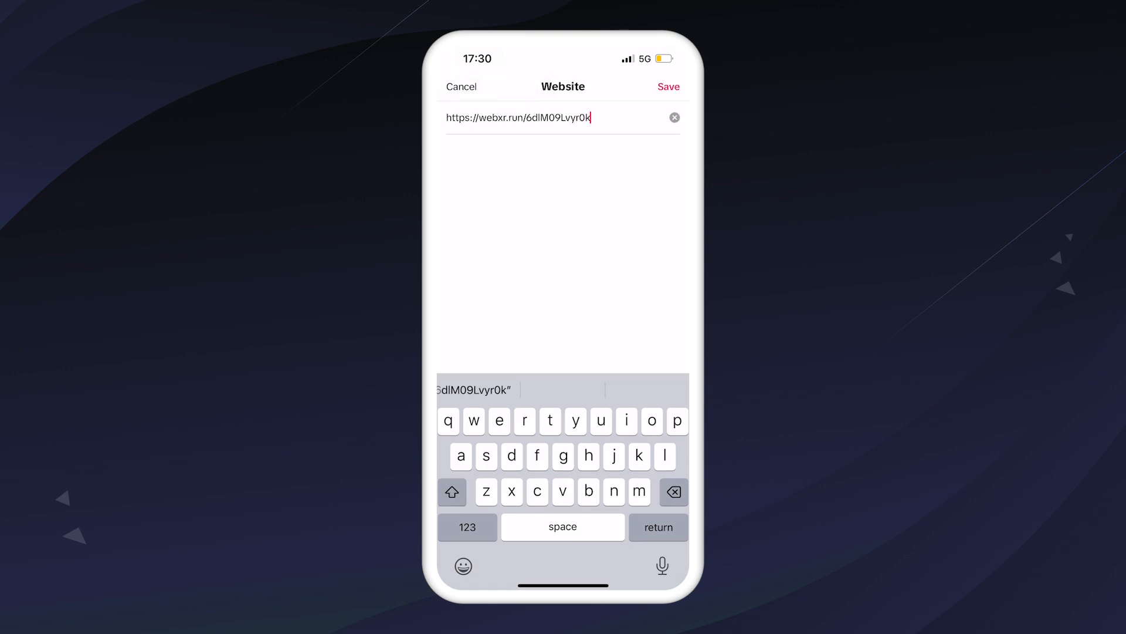
{"action": "left_click", "coordinate": [668, 86]}
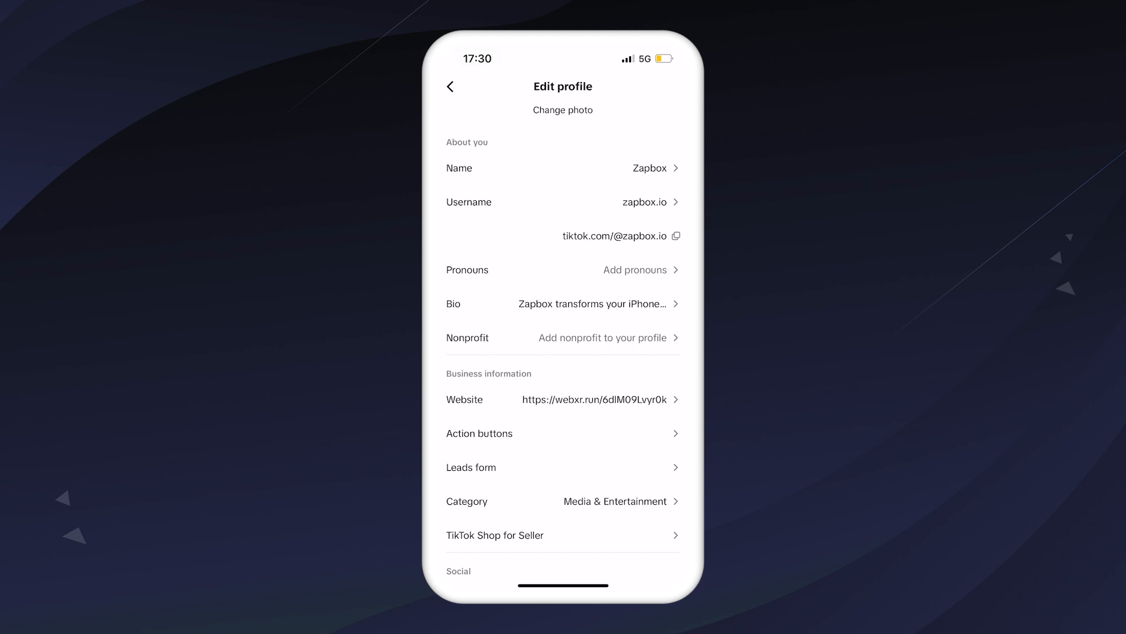
{"action": "left_click", "coordinate": [450, 87]}
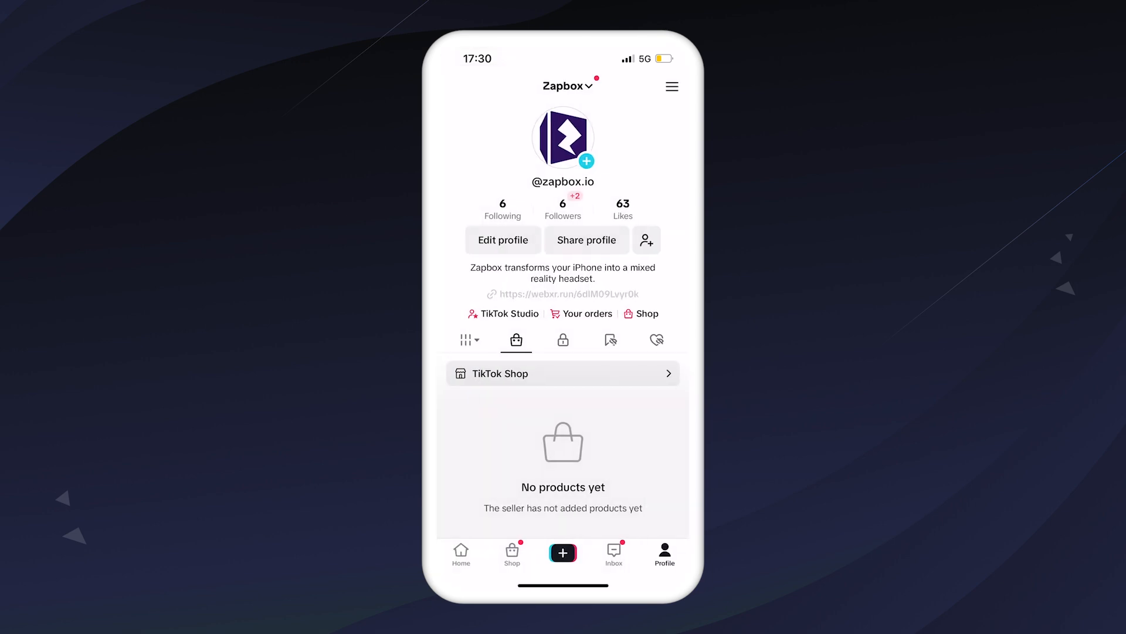
{"action": "left_click", "coordinate": [567, 294]}
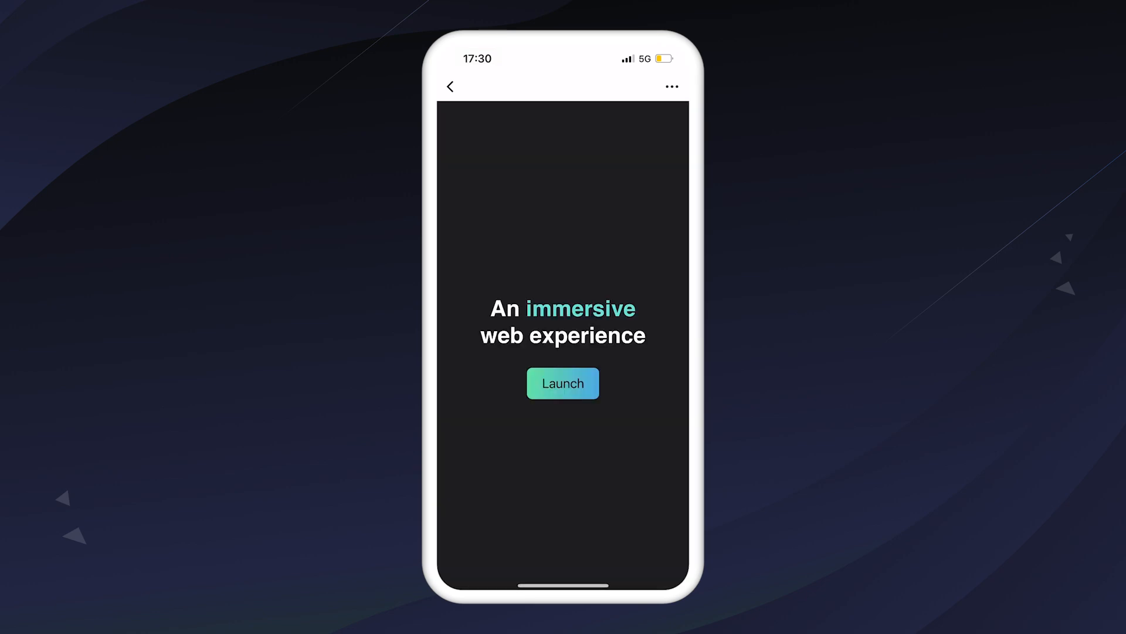
- Launch the experience, grant camera access, and slide between future helmet and past beard filters
{"action": "left_click", "coordinate": [563, 384]}
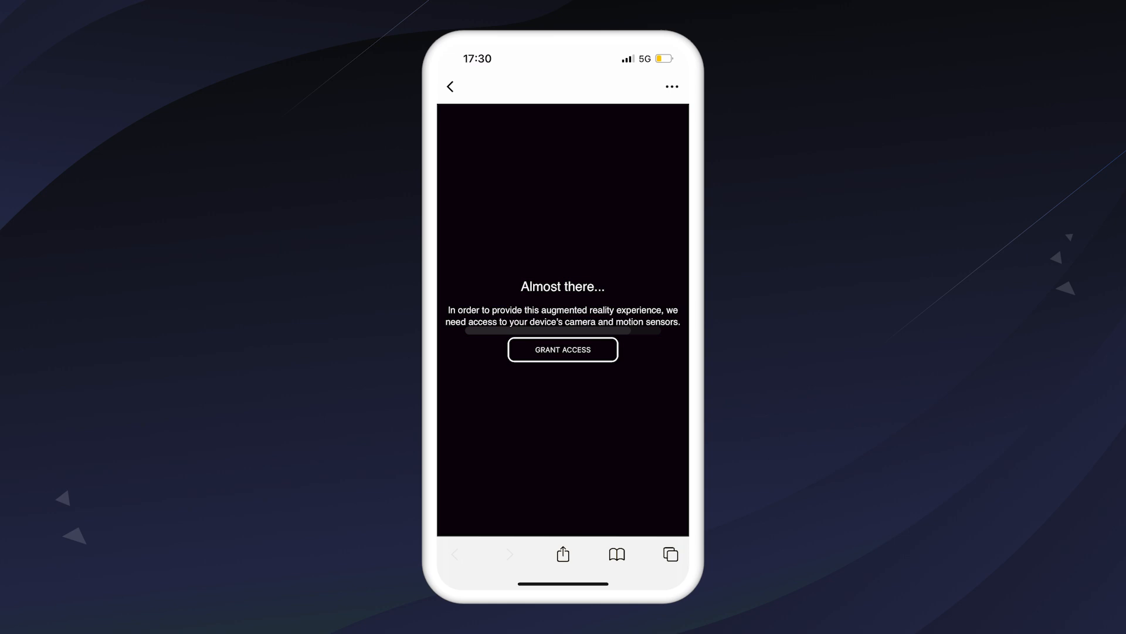
{"action": "left_click", "coordinate": [562, 349]}
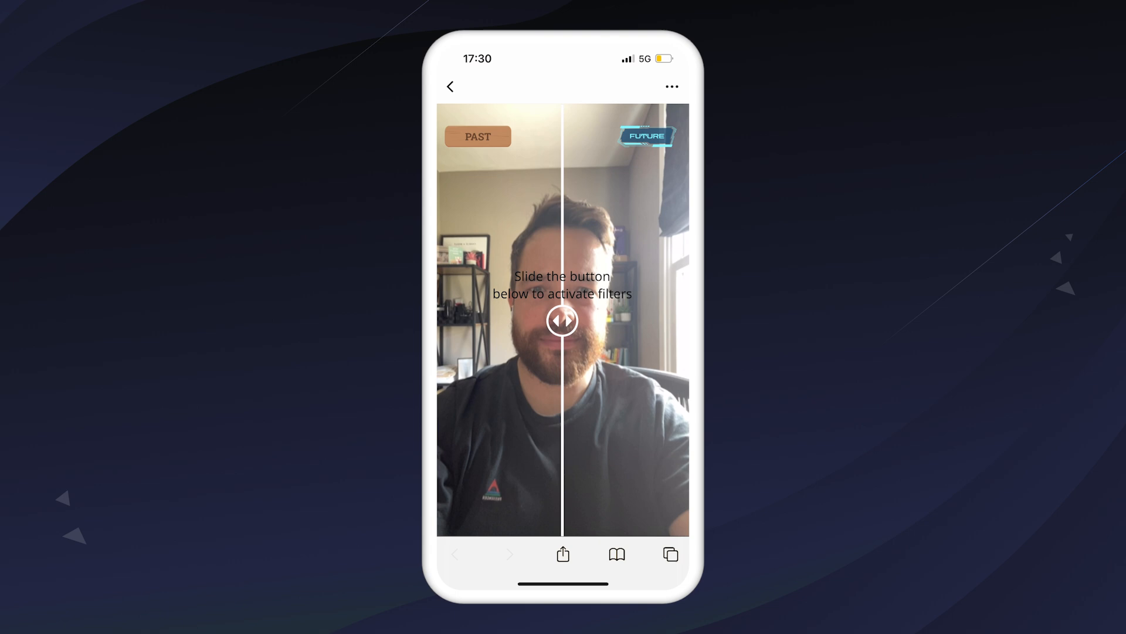
{"action": "left_click_drag", "start_coordinate": [562, 320], "coordinate": [629, 320]}
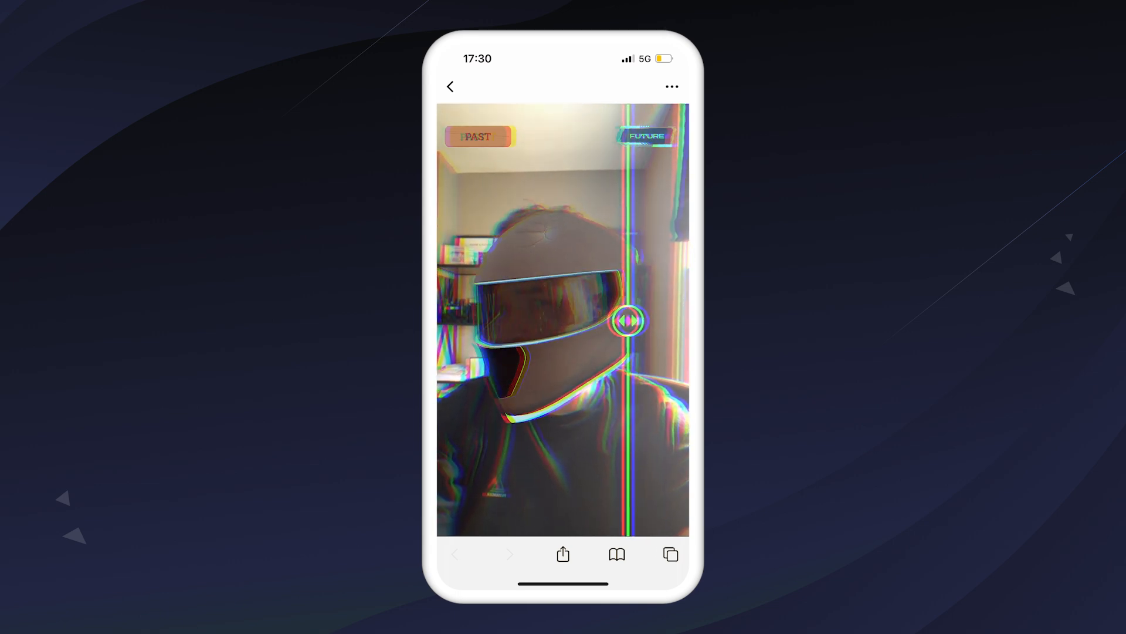
{"action": "left_click_drag", "start_coordinate": [628, 321], "coordinate": [632, 320]}
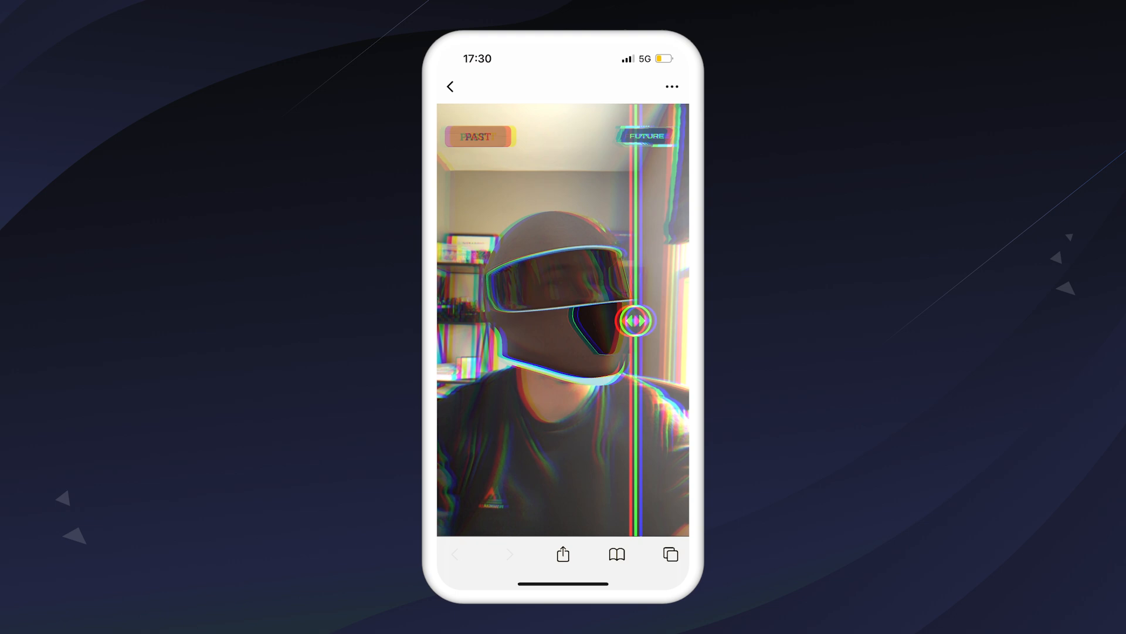
{"action": "left_click_drag", "start_coordinate": [634, 321], "coordinate": [474, 320]}
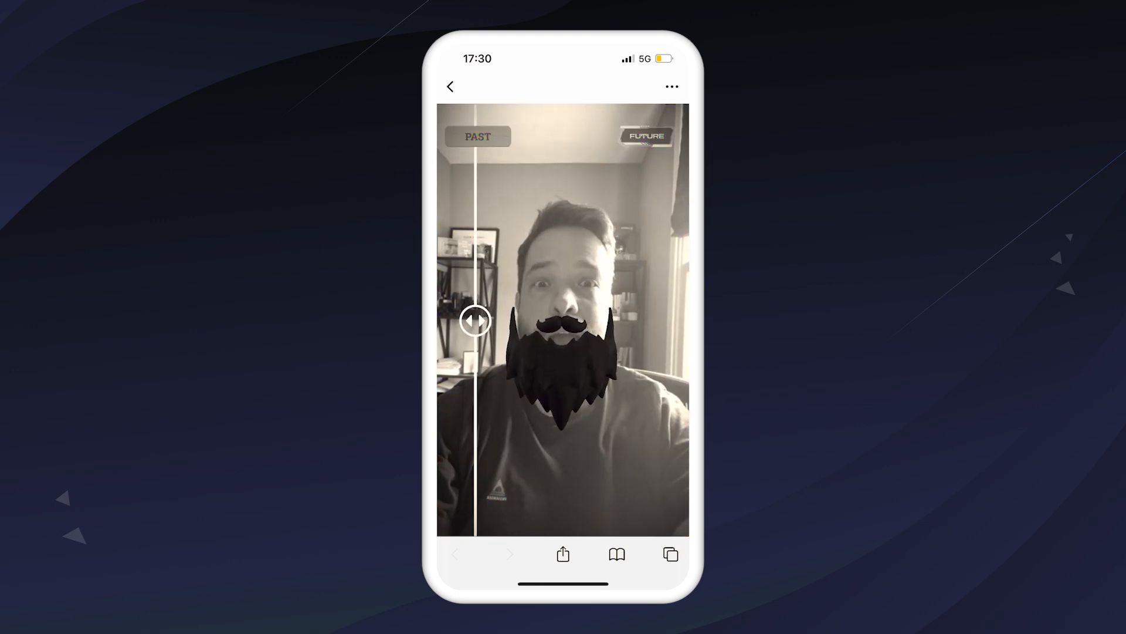
{"action": "left_click_drag", "start_coordinate": [474, 320], "coordinate": [650, 321]}
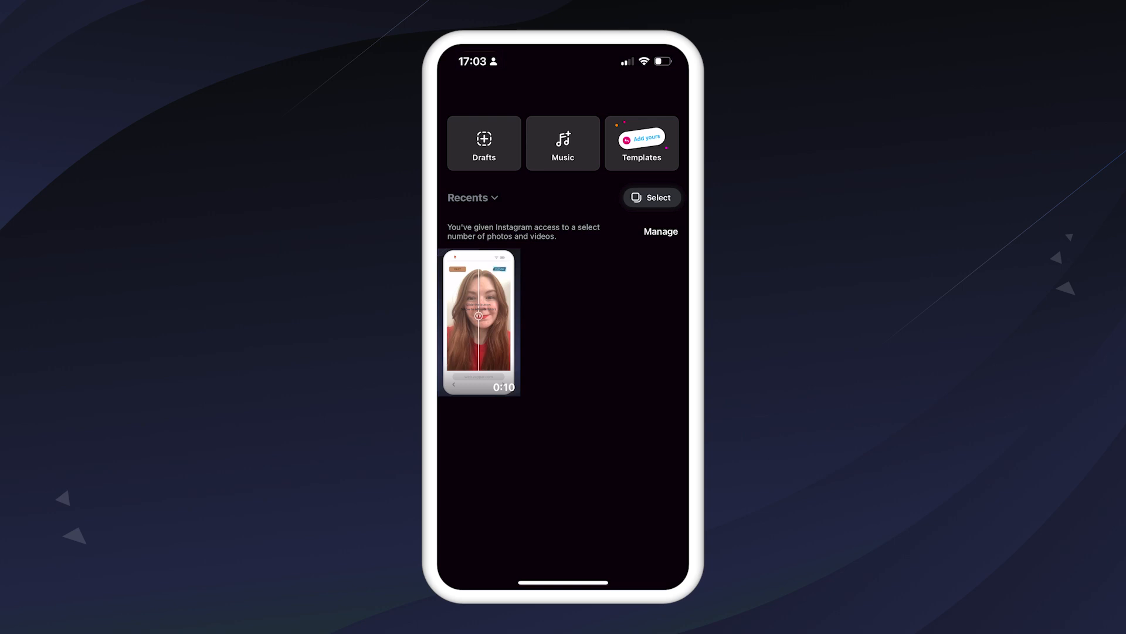
{"action": "left_click", "coordinate": [478, 321]}
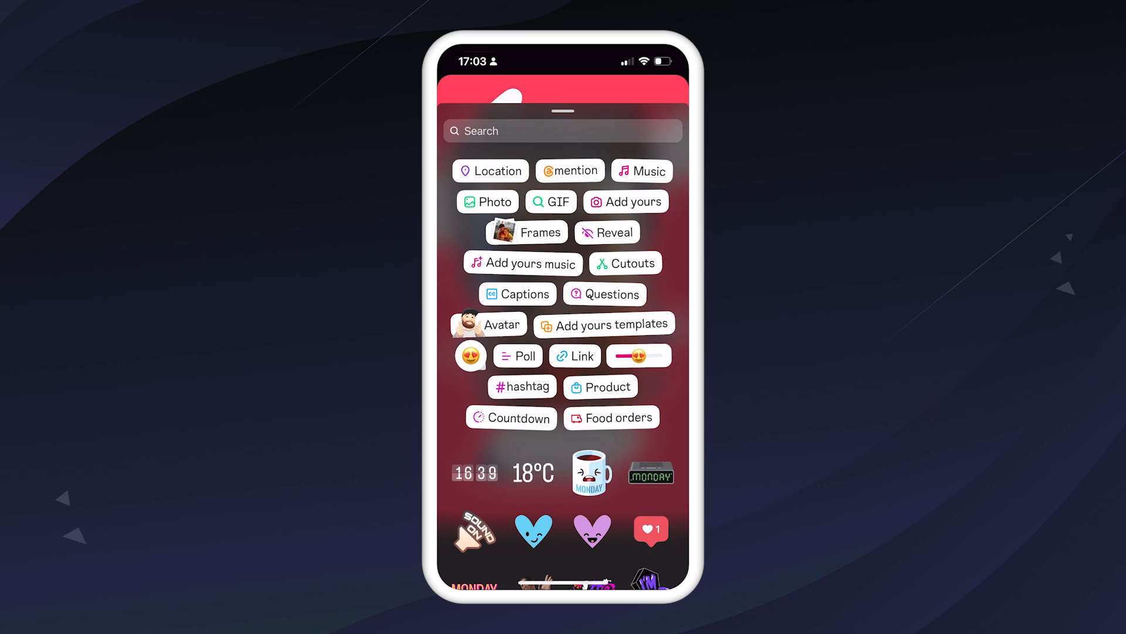
{"action": "left_click", "coordinate": [575, 355]}
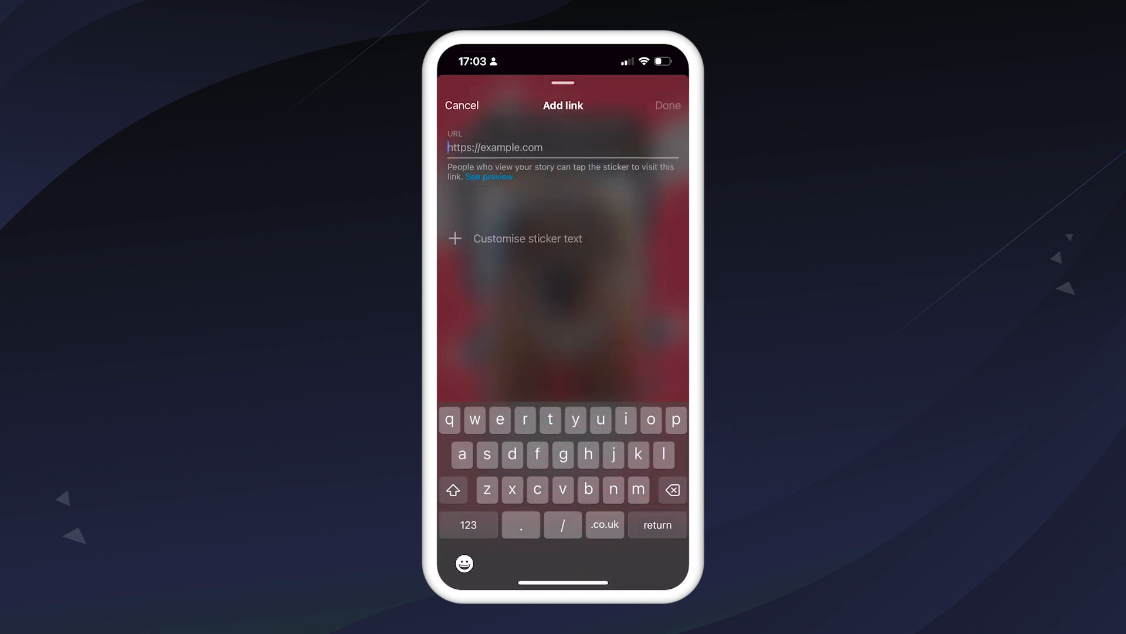
{"action": "type", "text": "https://webxr.run/6dlM09Lvyr0k"}
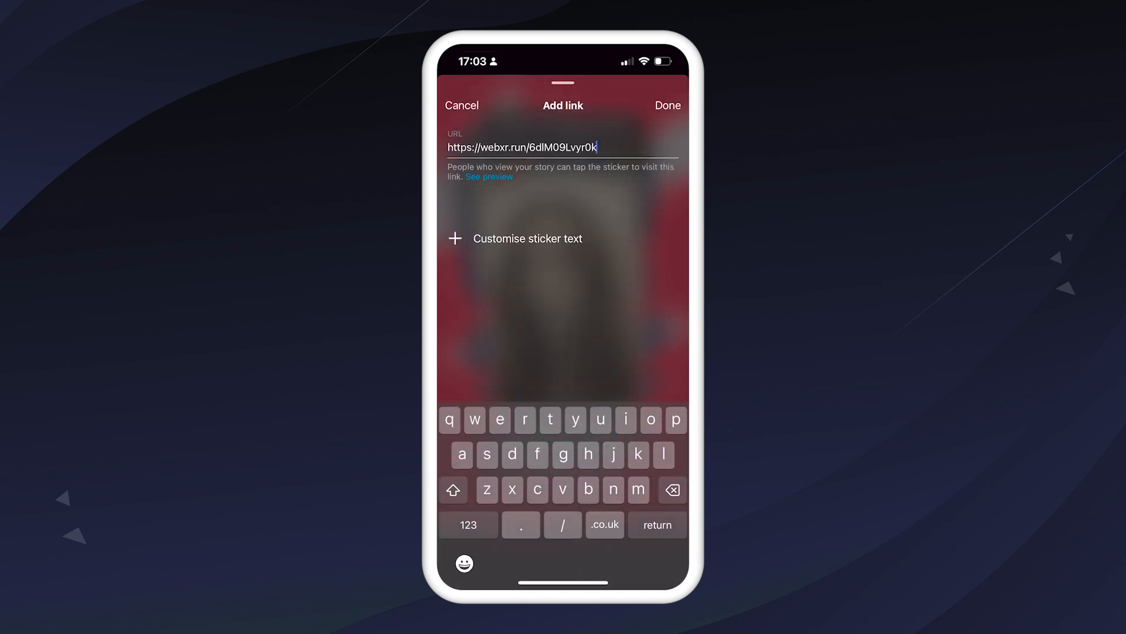
{"action": "left_click", "coordinate": [666, 105]}
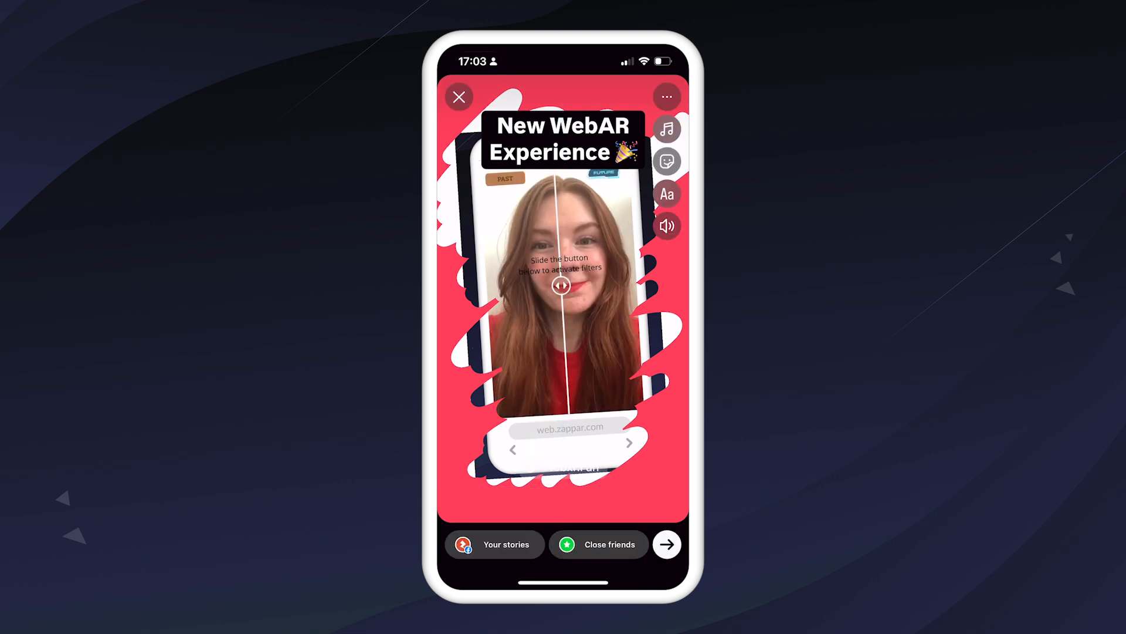
{"action": "left_click_drag", "start_coordinate": [560, 286], "coordinate": [606, 284]}
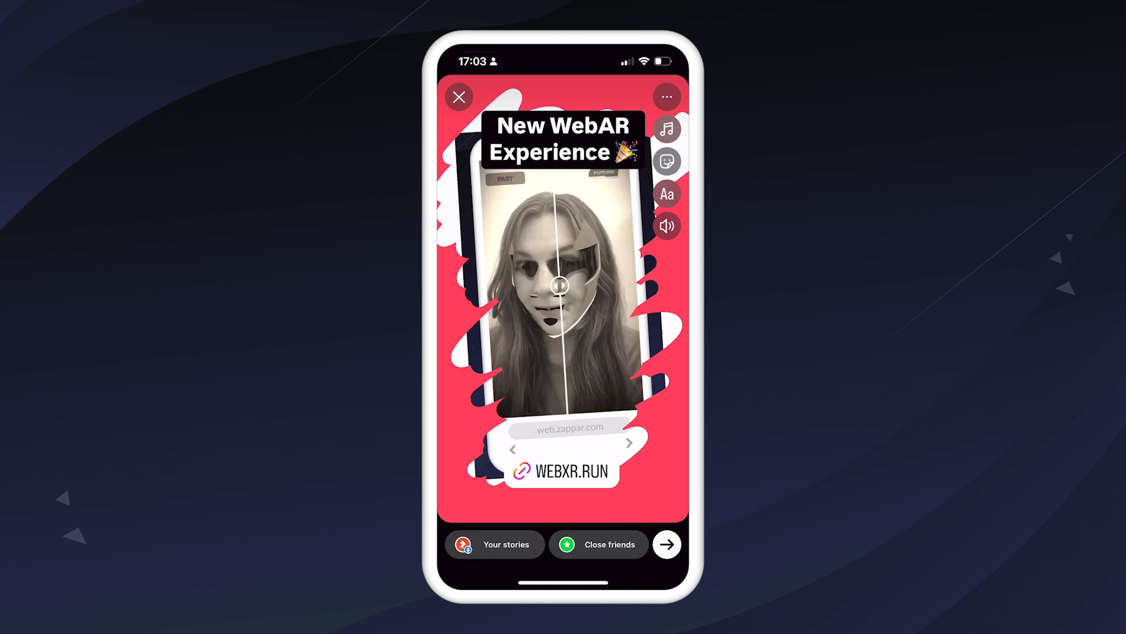
{"action": "left_click", "coordinate": [666, 544]}
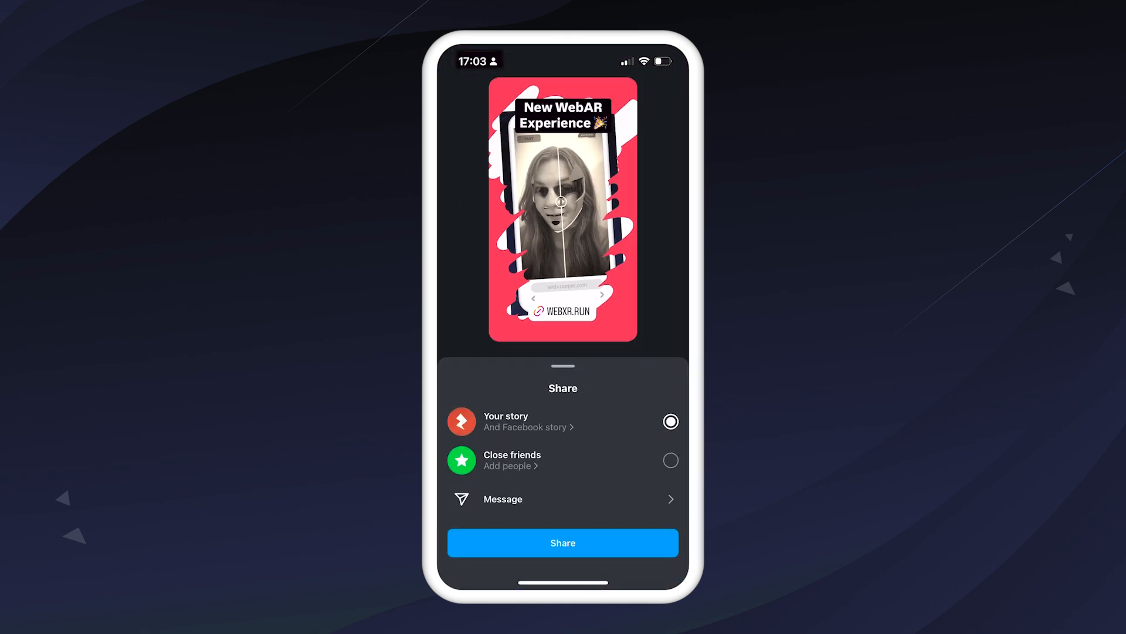
- Share the story to Your story and follow its WEBXR.RUN link sticker
{"action": "left_click", "coordinate": [562, 542]}
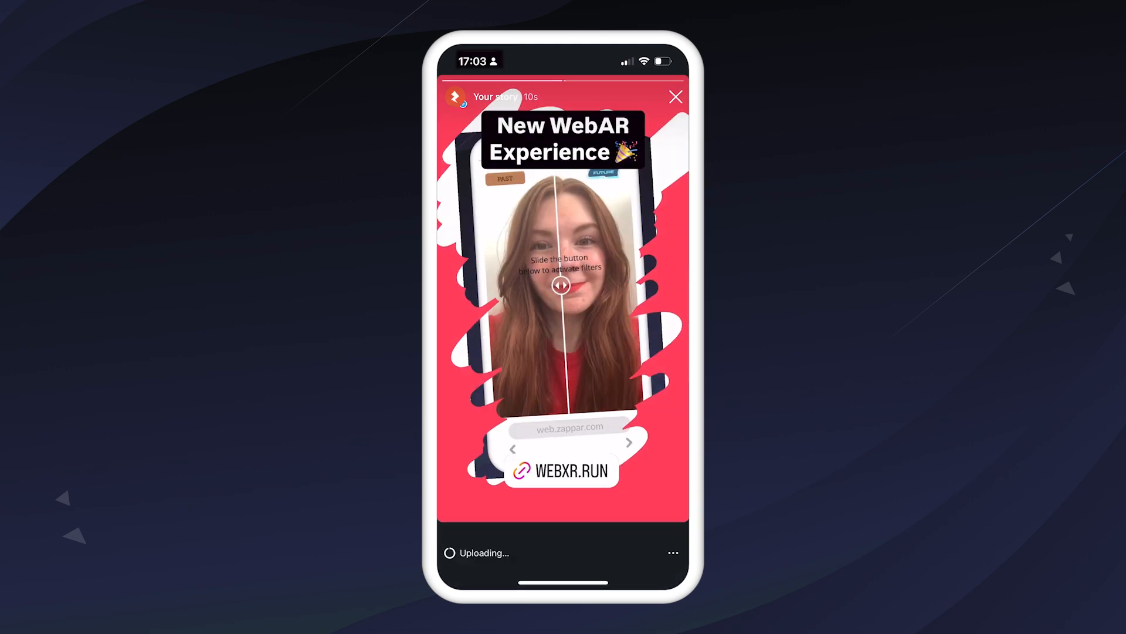
{"action": "left_click_drag", "start_coordinate": [562, 285], "coordinate": [605, 284]}
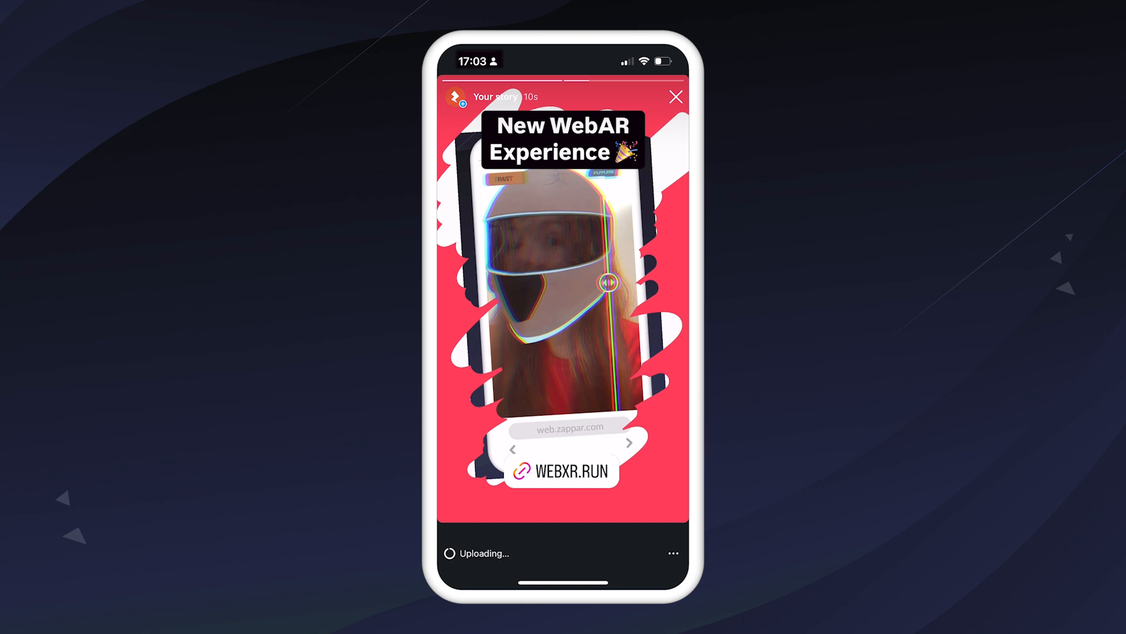
{"action": "left_click", "coordinate": [562, 471]}
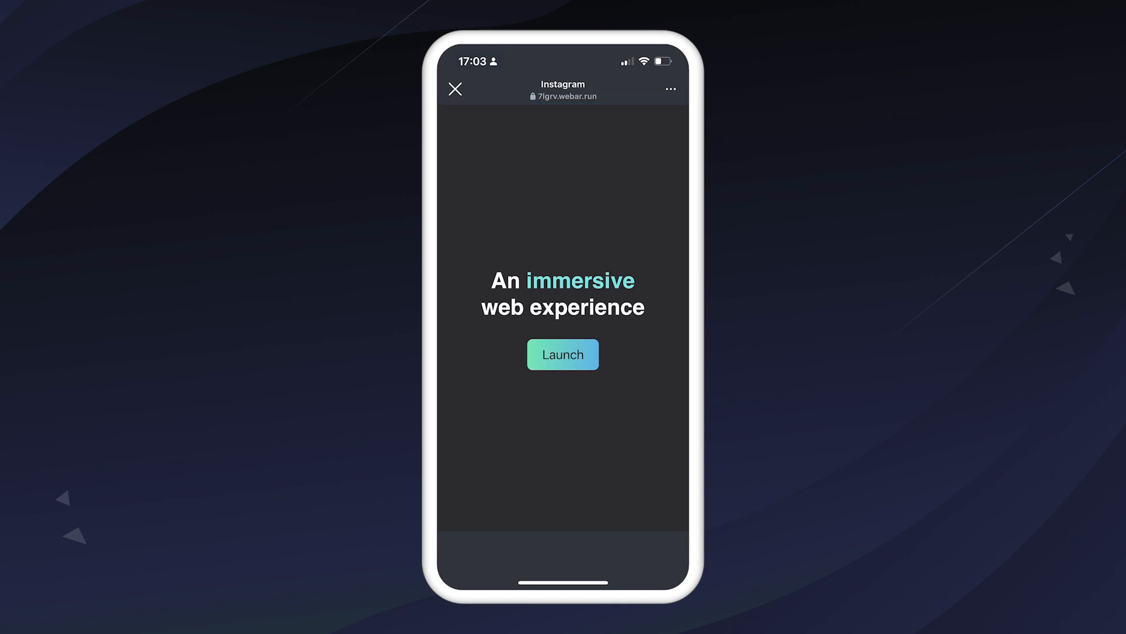
- Launch the filter with camera allowed, try the past/future slider, then open Face Filter in Mattercraft
{"action": "left_click", "coordinate": [562, 355]}
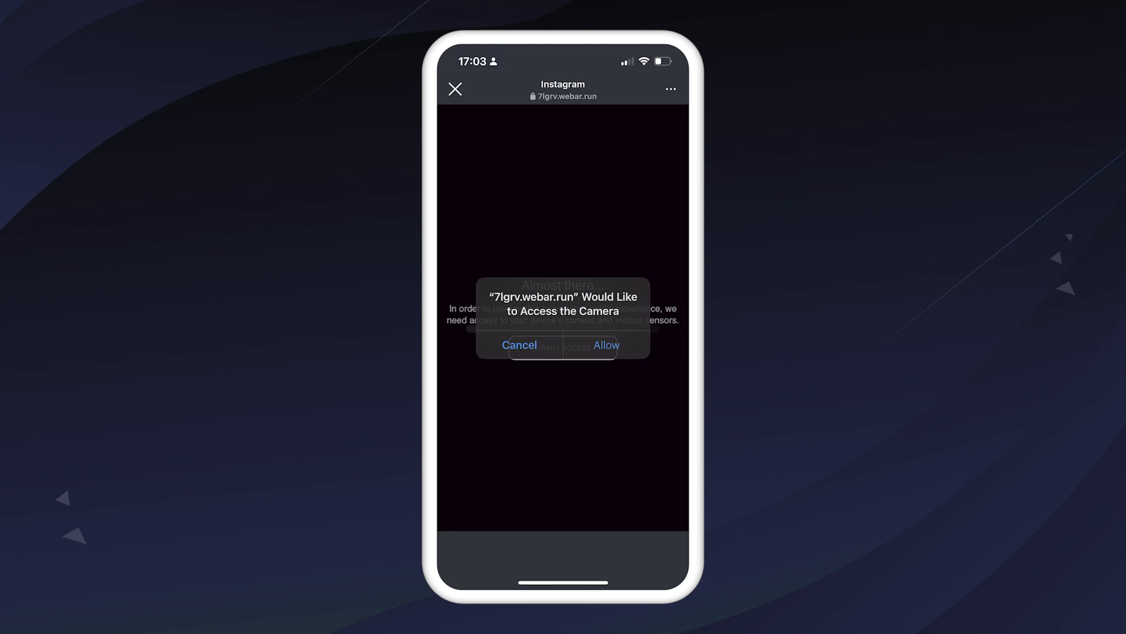
{"action": "left_click", "coordinate": [605, 345]}
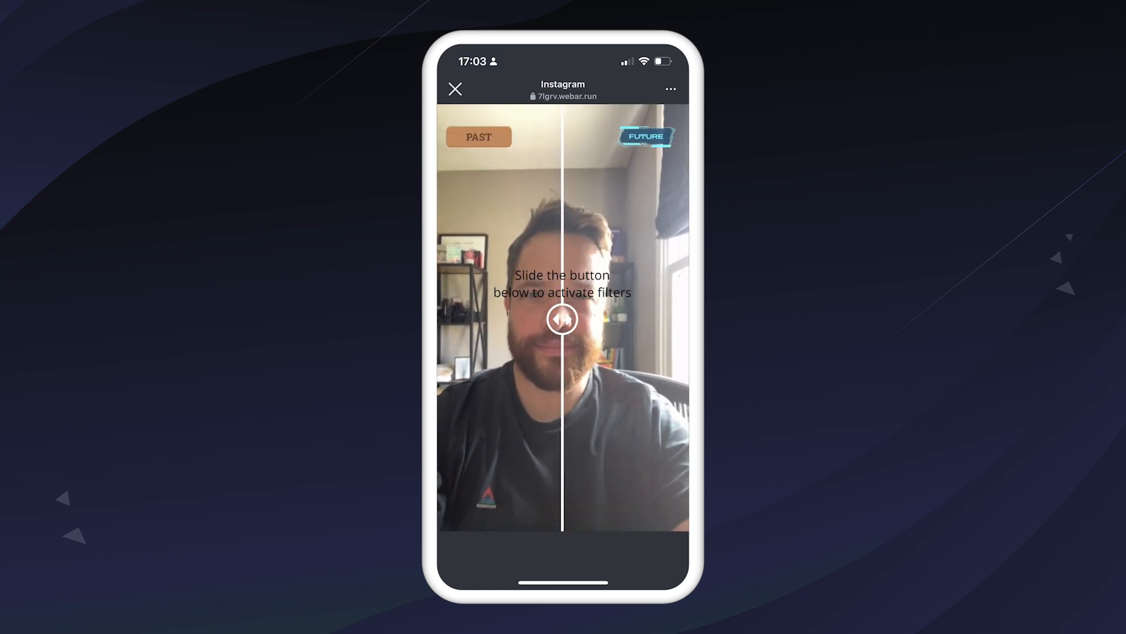
{"action": "left_click_drag", "start_coordinate": [562, 319], "coordinate": [630, 319]}
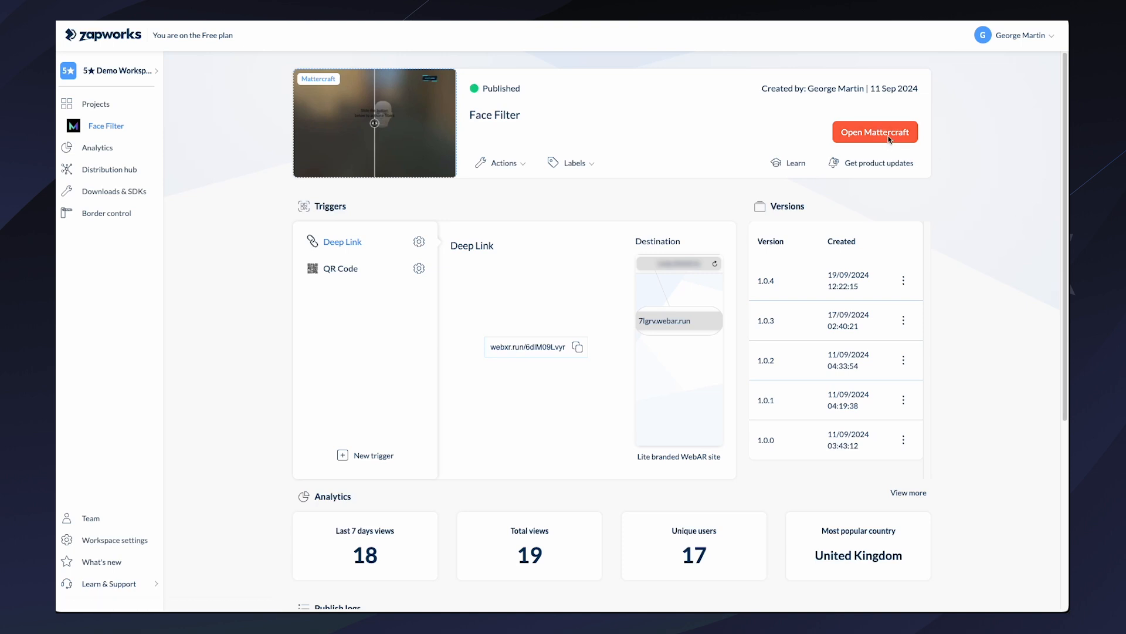
{"action": "left_click", "coordinate": [875, 132]}
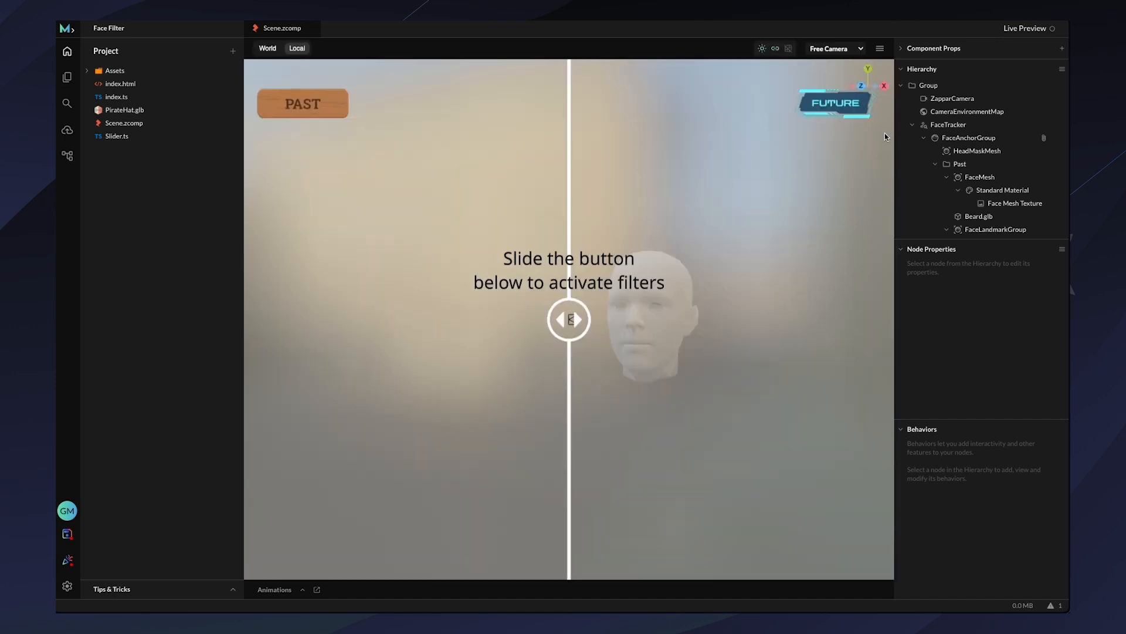
- Publish a new Face Filter version named FINAL from Mattercraft's Publish panel
{"action": "left_click", "coordinate": [67, 130]}
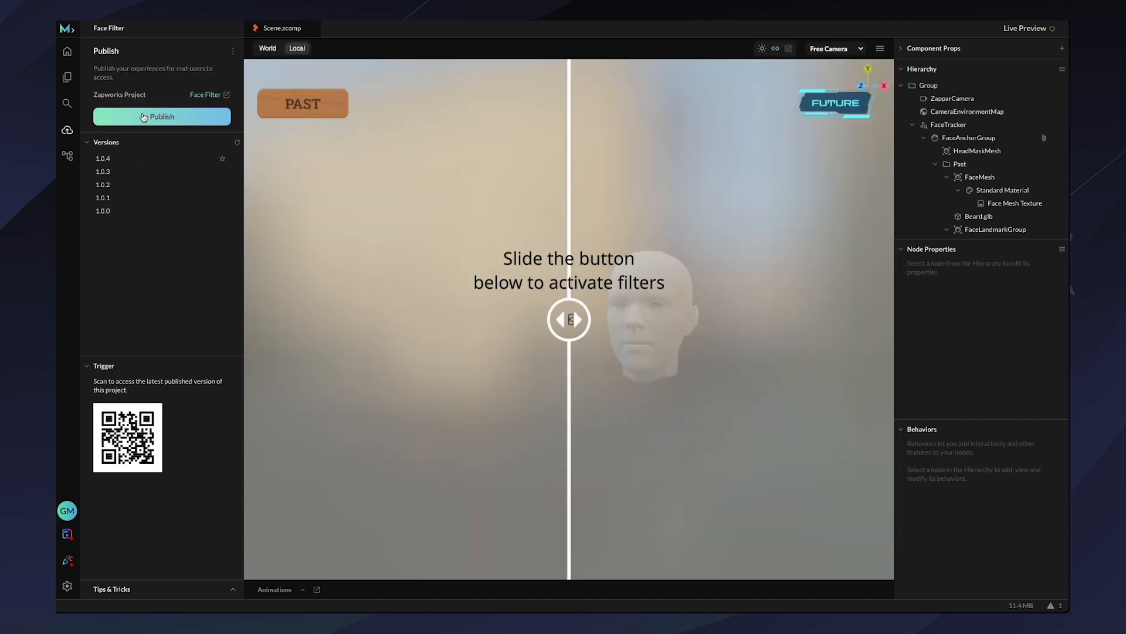
{"action": "left_click", "coordinate": [162, 116]}
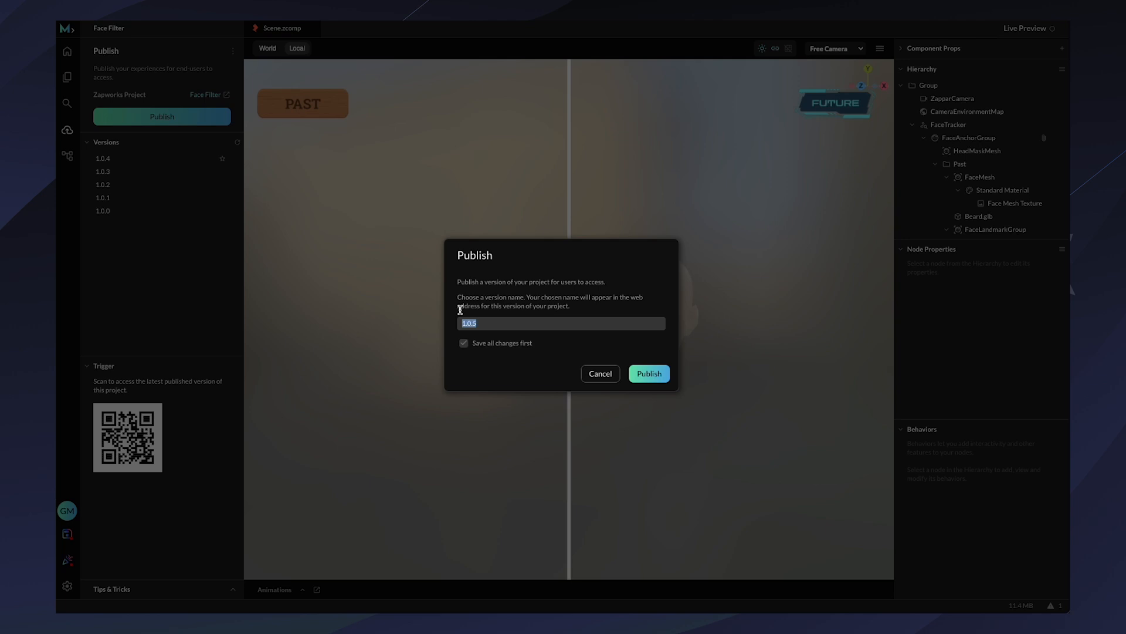
{"action": "type", "text": "FINAL"}
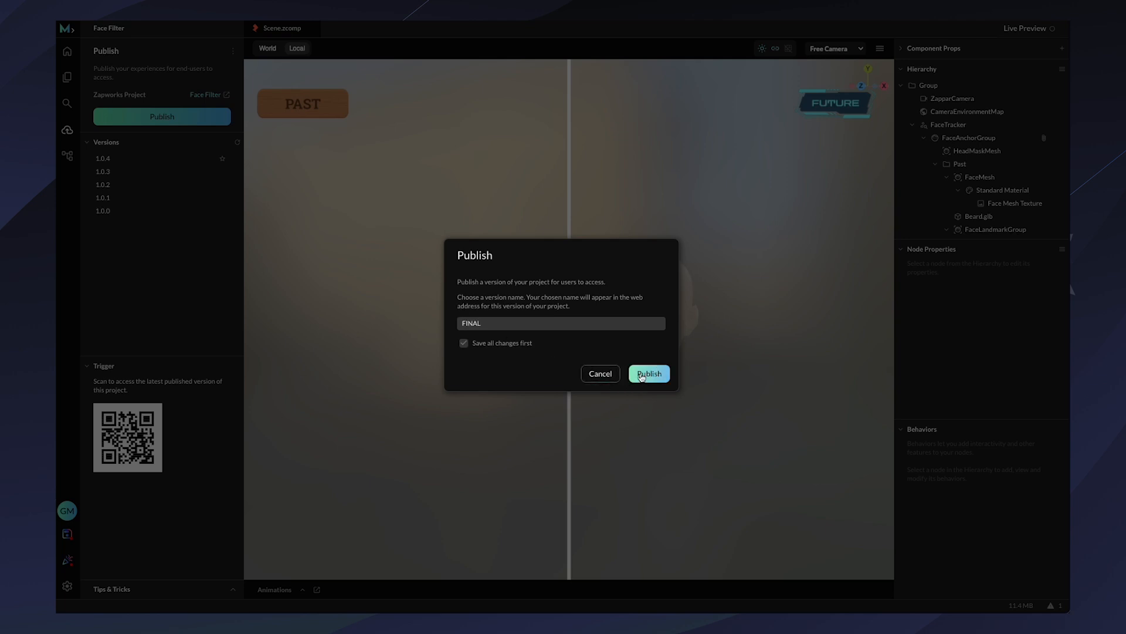
{"action": "left_click", "coordinate": [648, 373]}
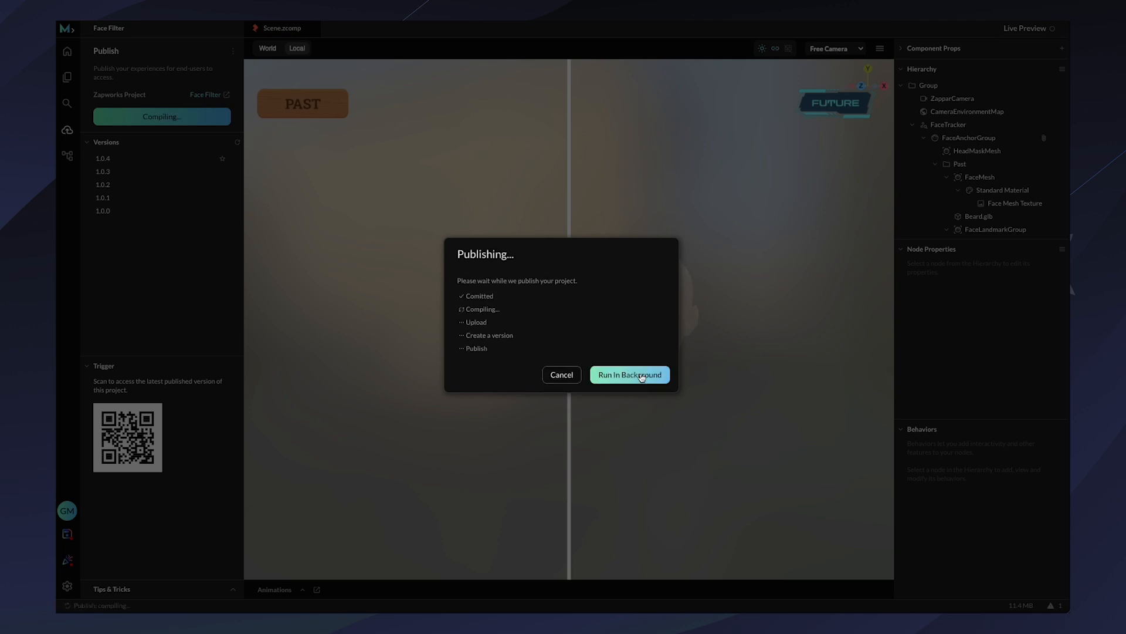